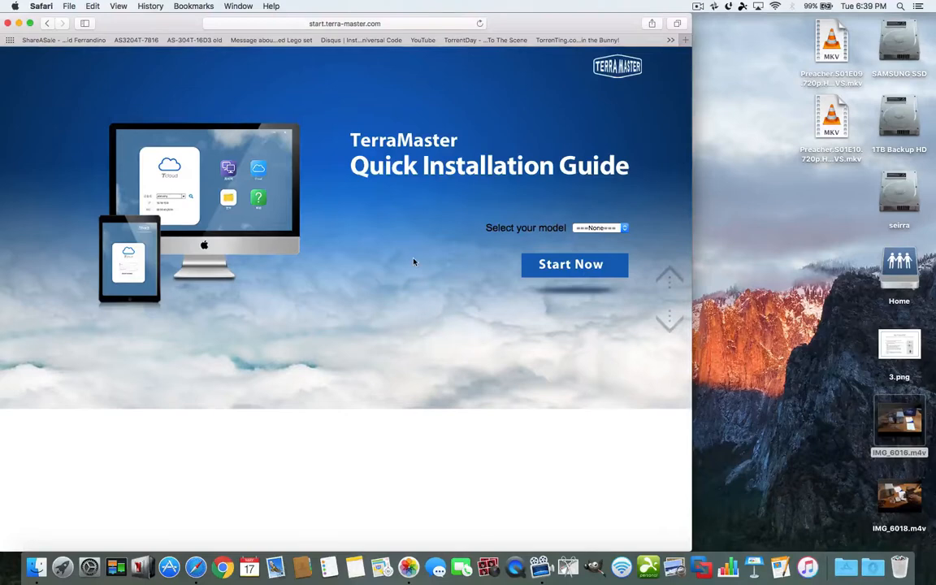
{"action": "mouse_move", "coordinate": [309, 221]}
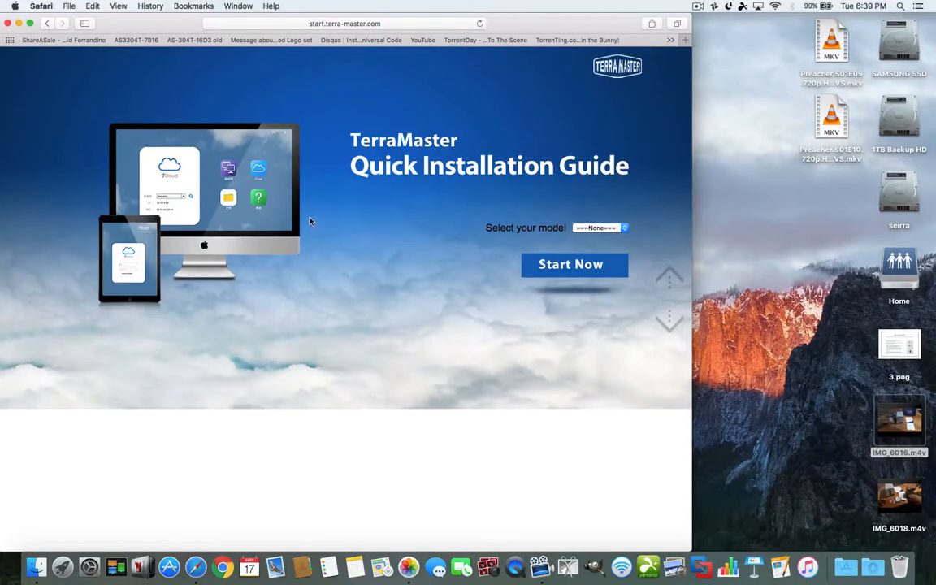
Choose the D2-310 model in the TerraMaster guide and start it to see the used-drive warning
{"action": "left_click", "coordinate": [599, 227]}
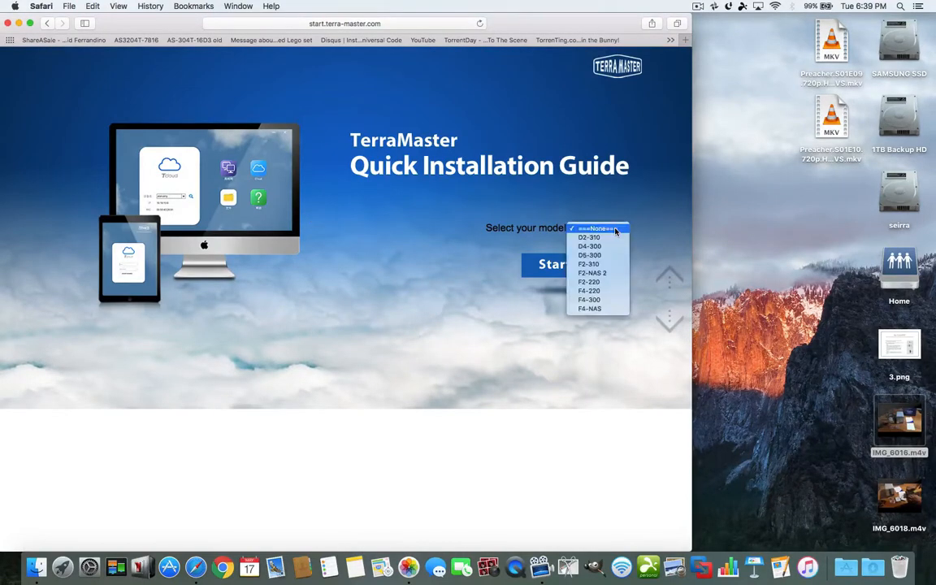
{"action": "left_click", "coordinate": [588, 237]}
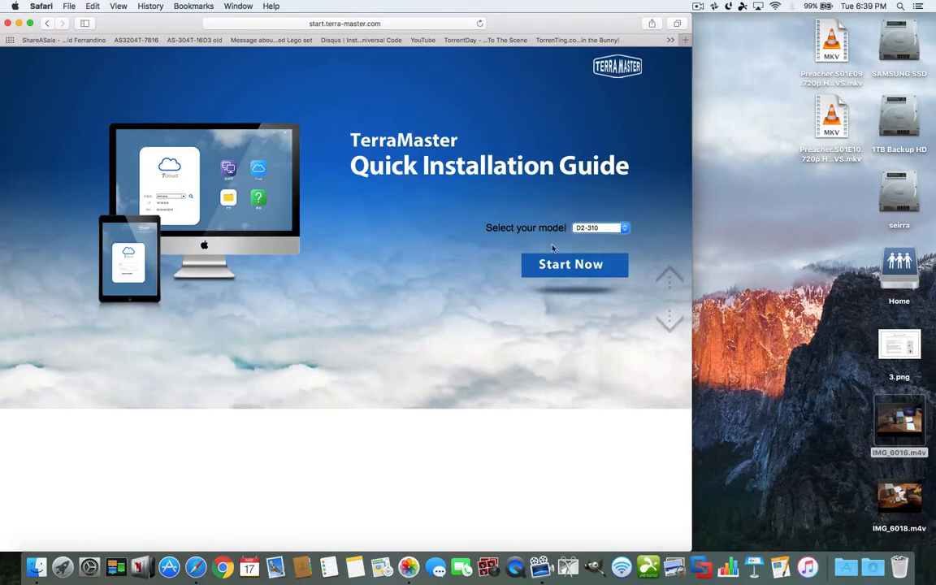
{"action": "left_click", "coordinate": [576, 264]}
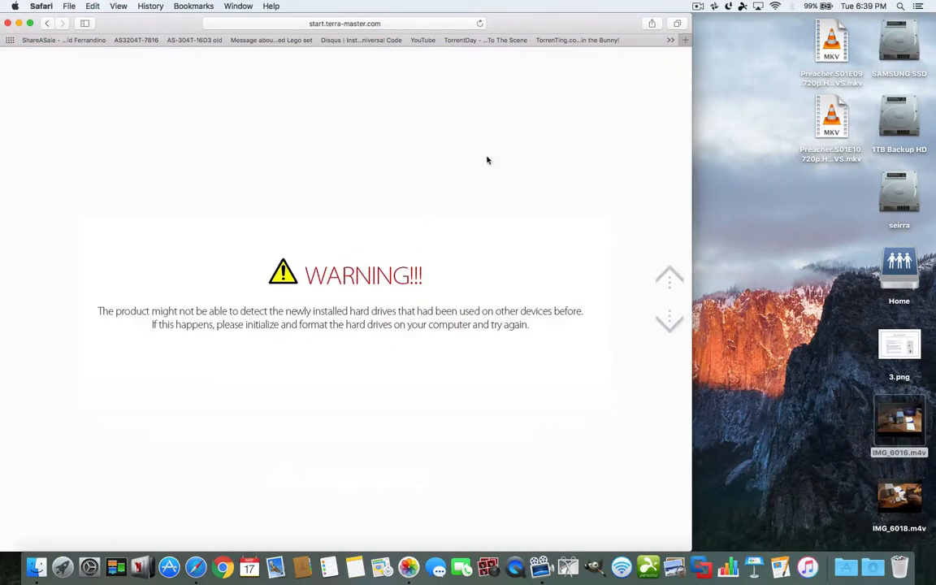
{"action": "mouse_move", "coordinate": [426, 152]}
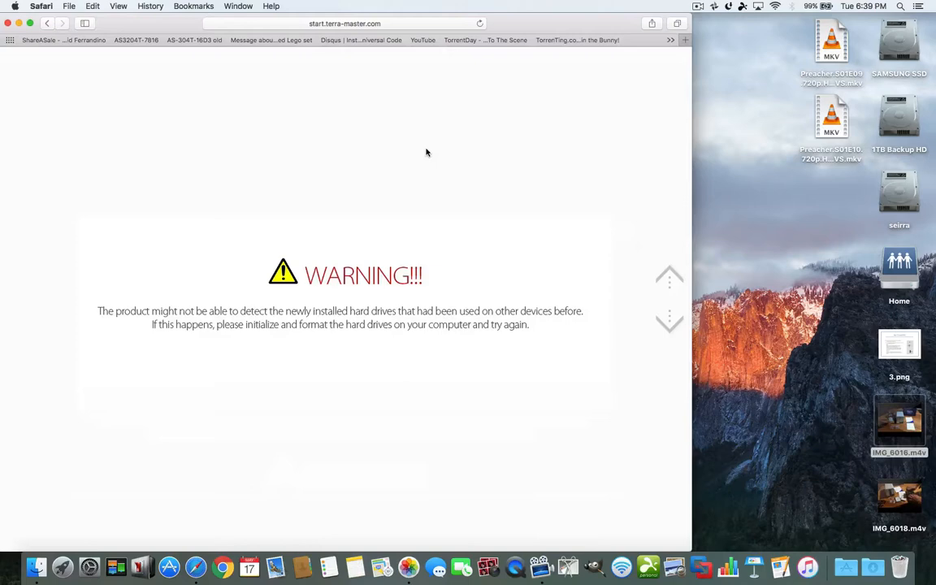
{"action": "mouse_move", "coordinate": [430, 149]}
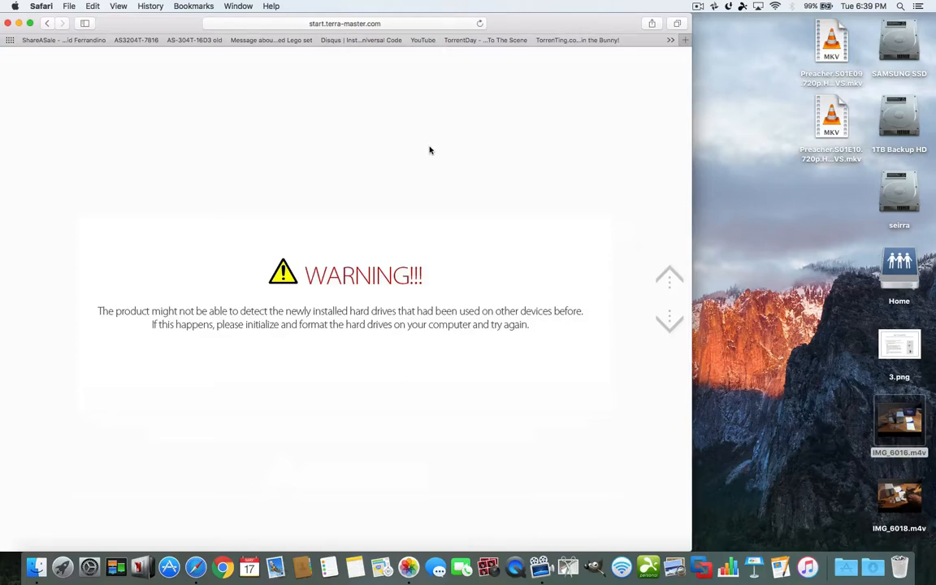
{"action": "mouse_move", "coordinate": [423, 156]}
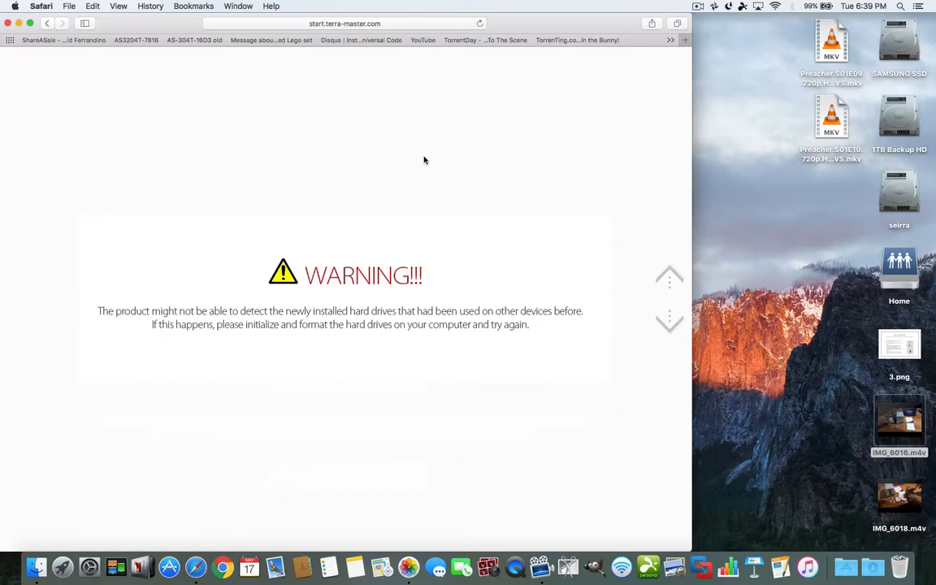
{"action": "mouse_move", "coordinate": [455, 153]}
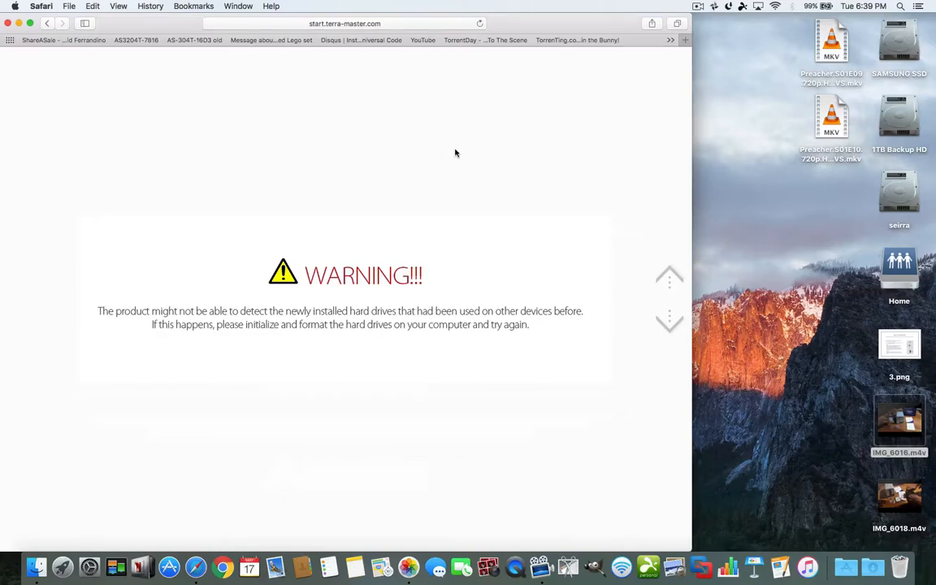
{"action": "mouse_move", "coordinate": [543, 159]}
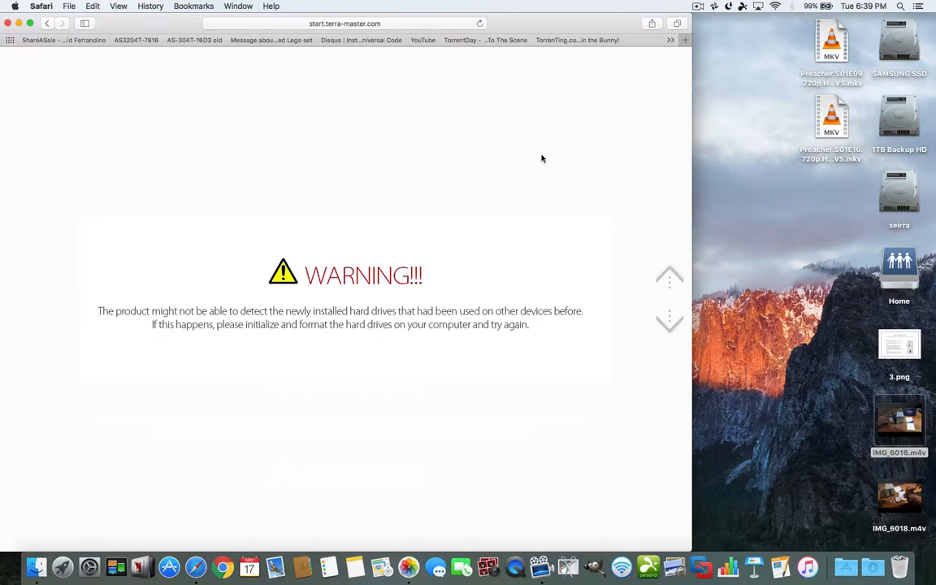
{"action": "mouse_move", "coordinate": [528, 127]}
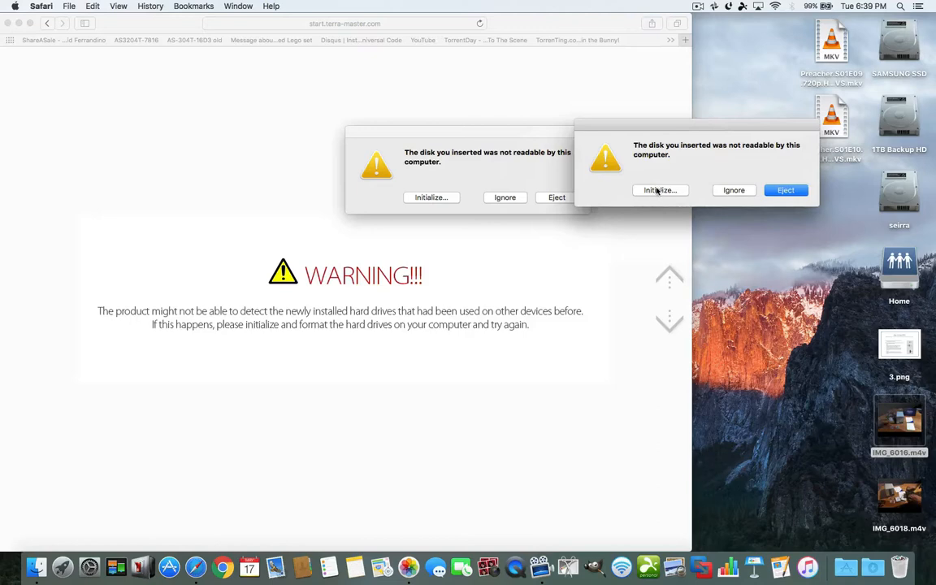
Initialize the unreadable disk and inspect both 6 TB D2-310 TerraMaster drive entries
{"action": "left_click", "coordinate": [660, 188]}
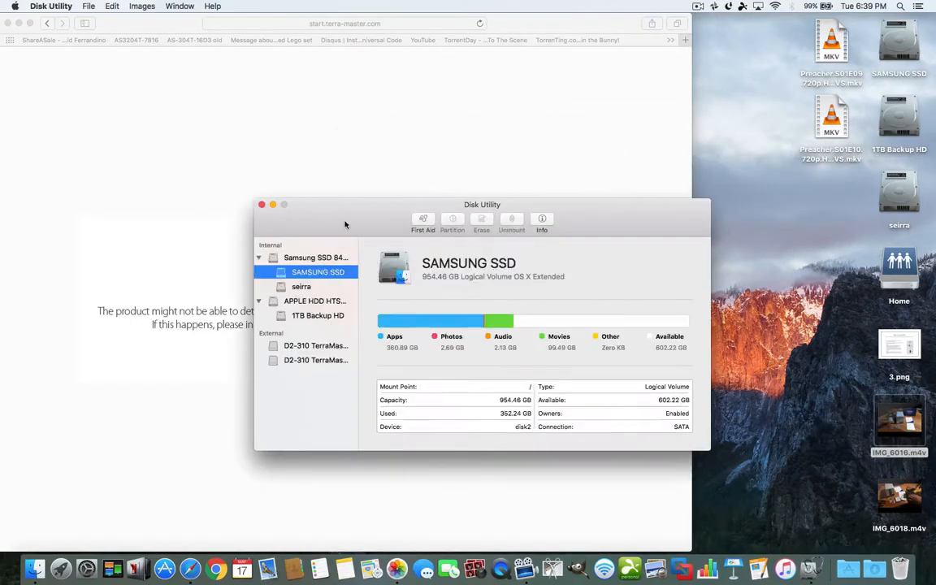
{"action": "left_click_drag", "start_coordinate": [481, 205], "coordinate": [456, 35]}
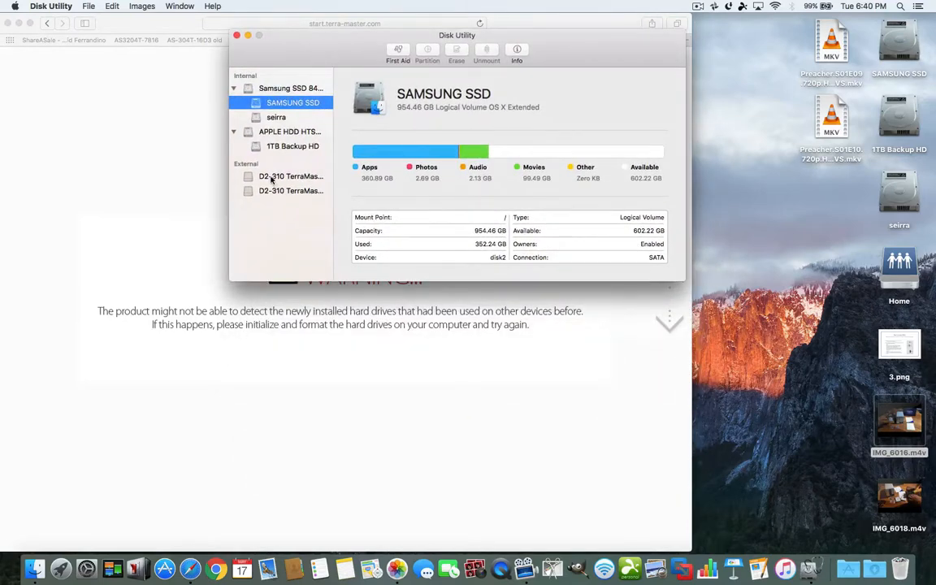
{"action": "left_click", "coordinate": [291, 190]}
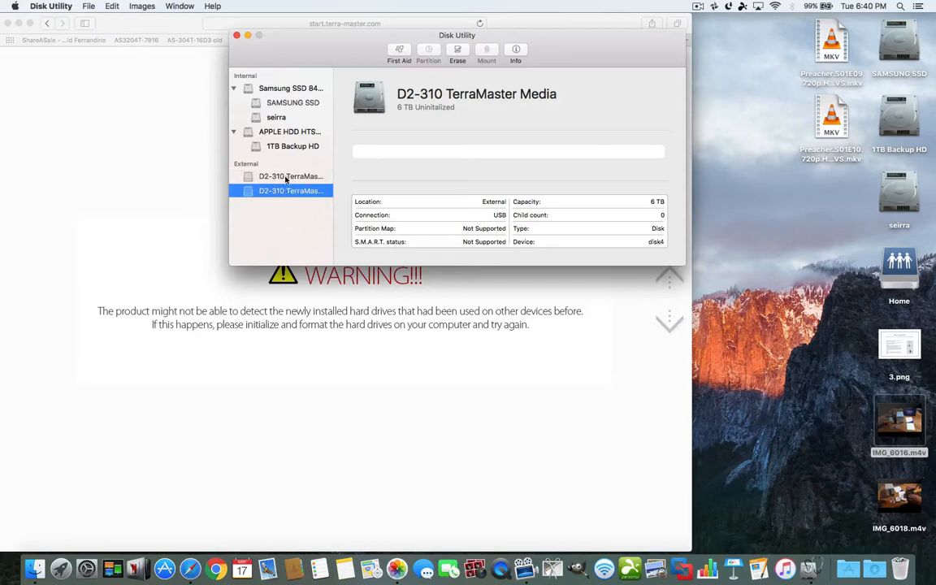
{"action": "left_click", "coordinate": [289, 176]}
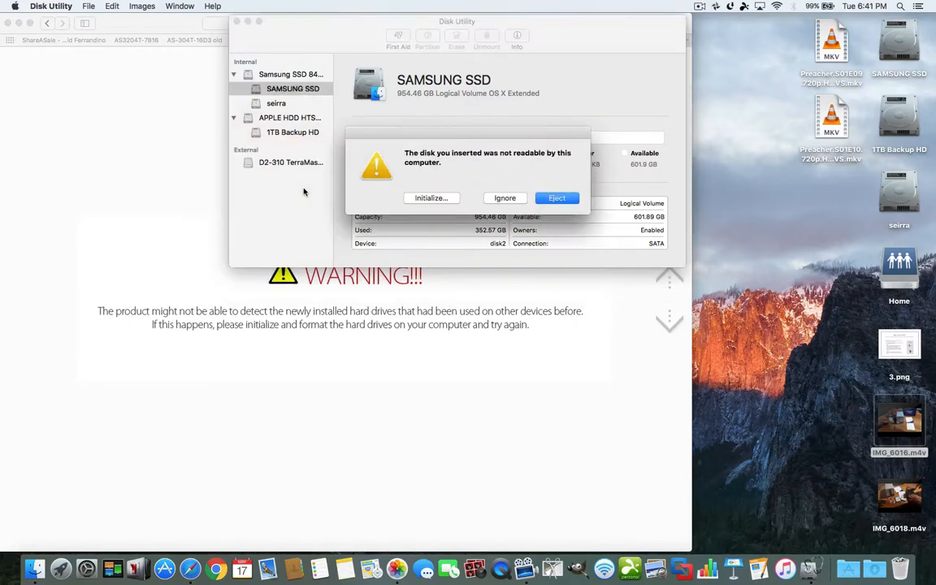
{"action": "mouse_move", "coordinate": [431, 198]}
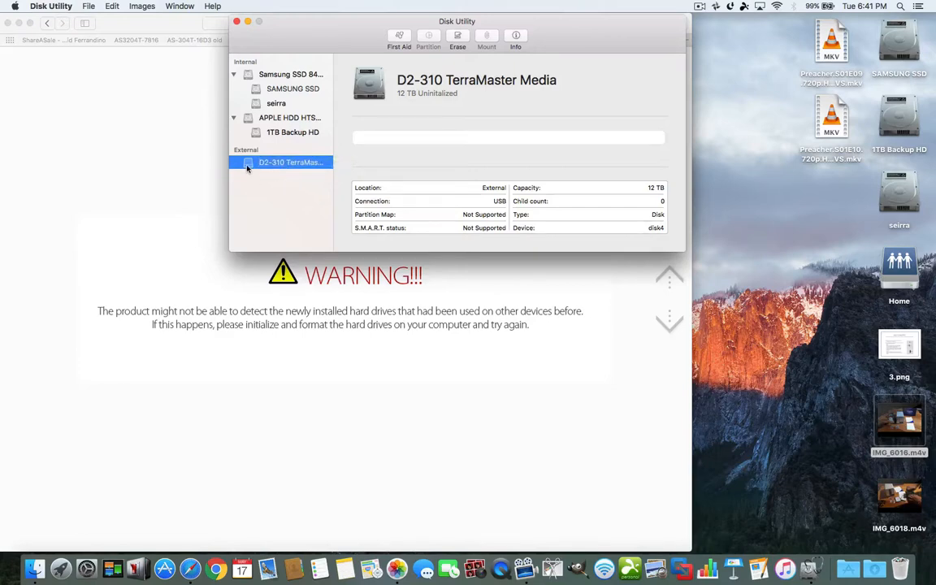
{"action": "mouse_move", "coordinate": [272, 172]}
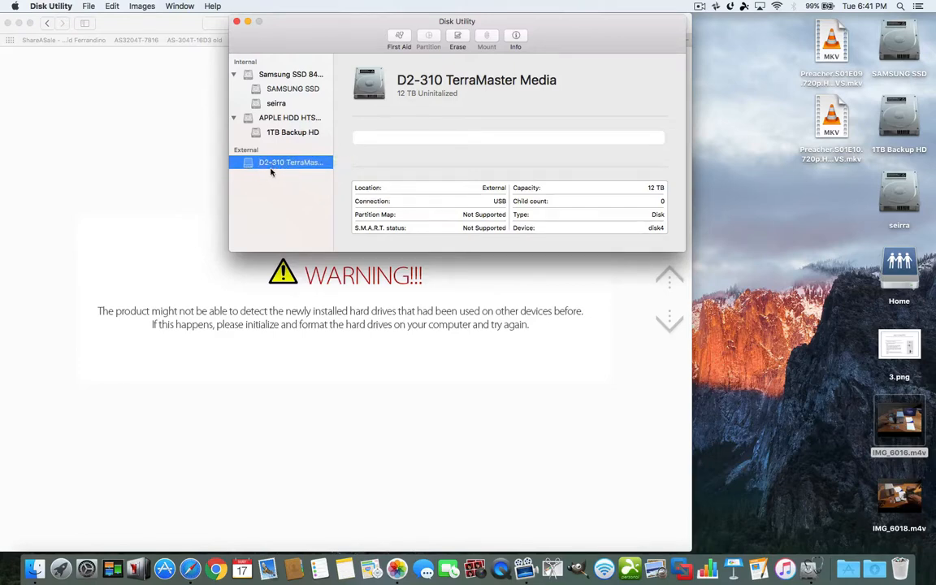
{"action": "mouse_move", "coordinate": [285, 167]}
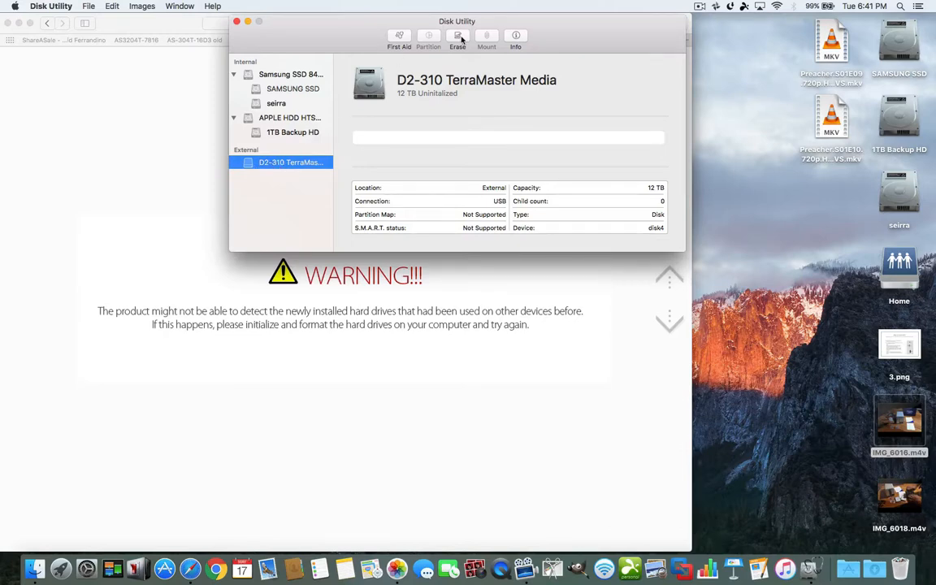
Set up the erase of the 12 TB D2-310 drive as '12tb', OS X Extended (Journaled), GUID map
{"action": "left_click", "coordinate": [459, 36]}
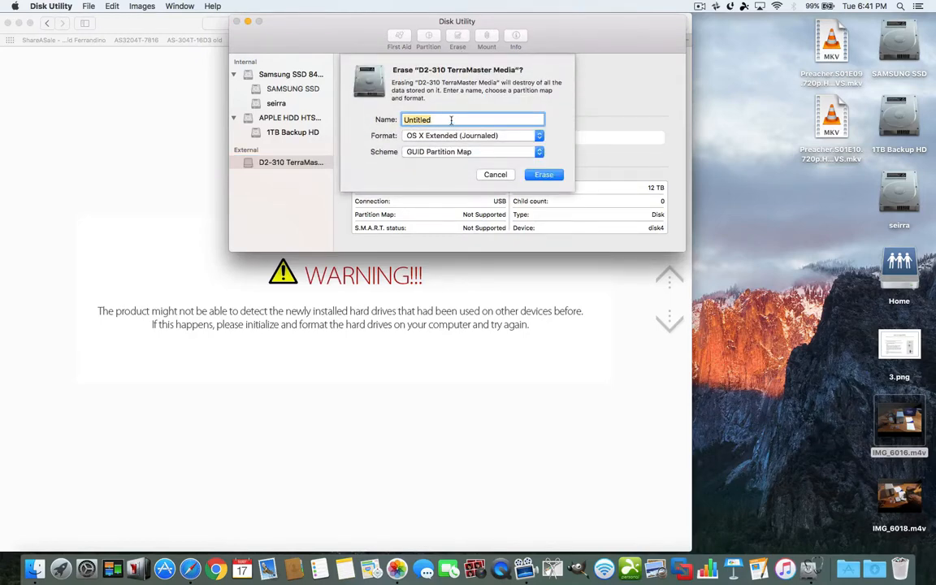
{"action": "type", "text": "12"}
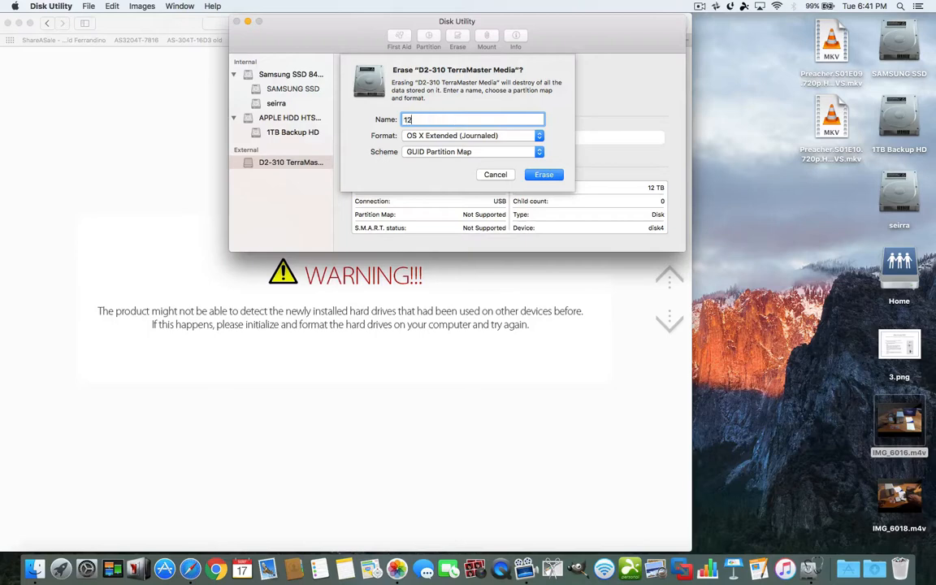
{"action": "type", "text": "tb"}
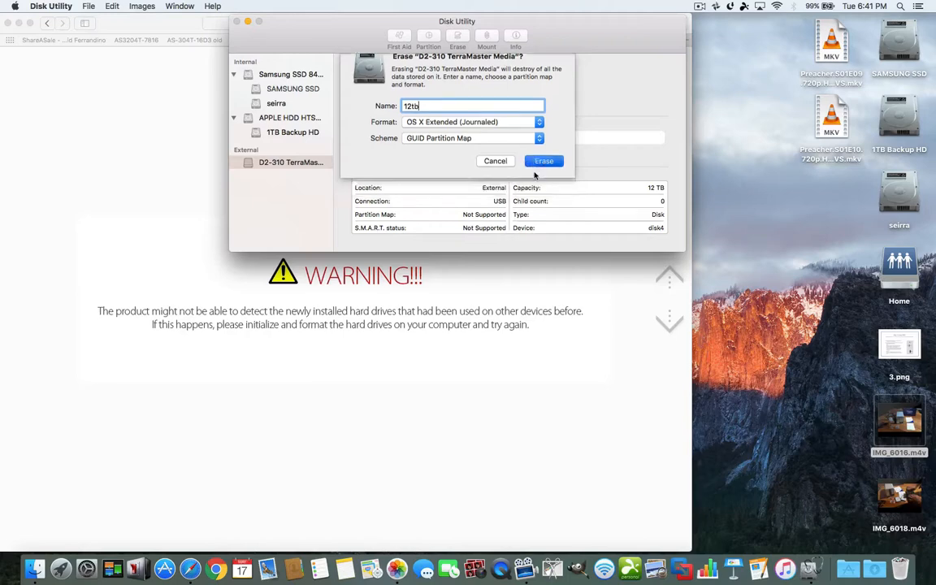
Erase the drive into the 12tb volume, decline Time Machine, and dismiss the finished sheet
{"action": "left_click", "coordinate": [543, 161]}
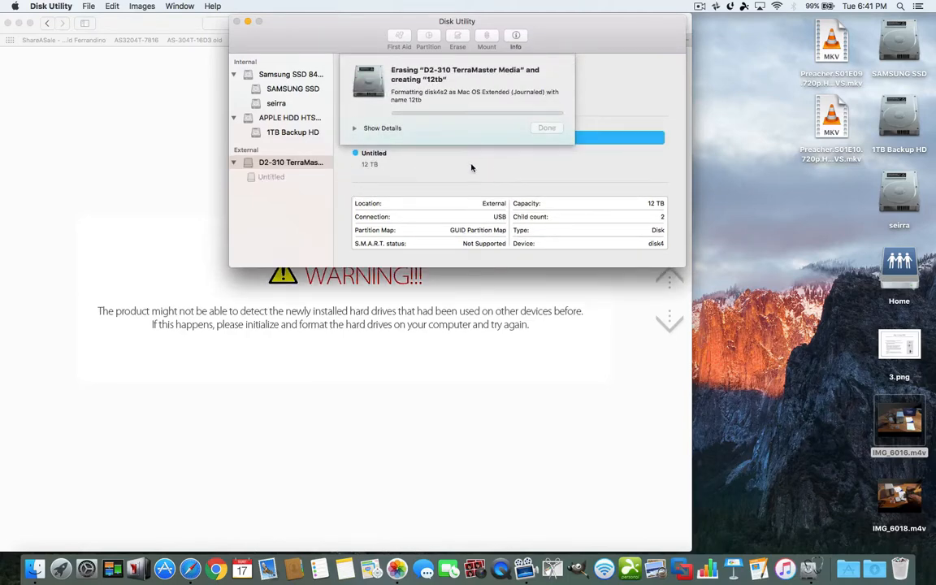
{"action": "mouse_move", "coordinate": [446, 163]}
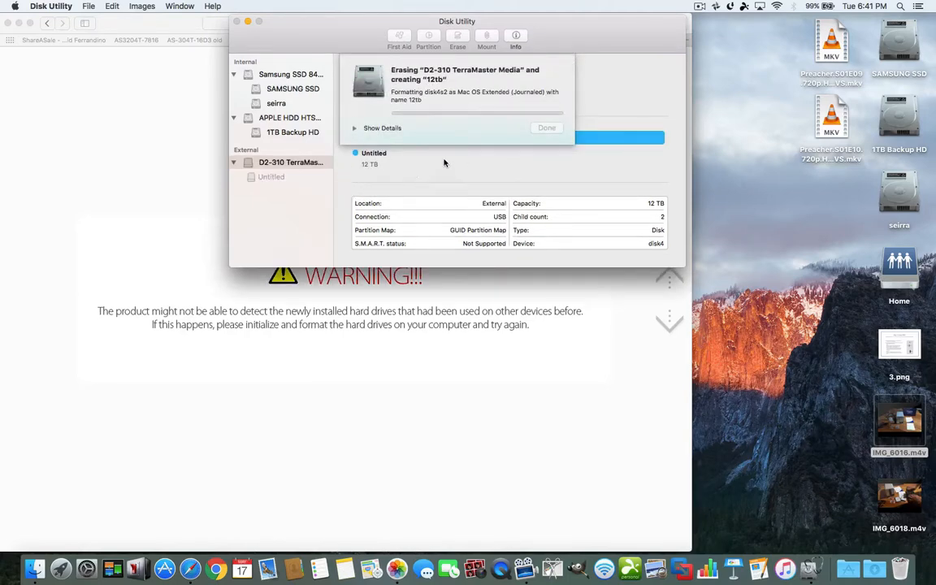
{"action": "mouse_move", "coordinate": [447, 162]}
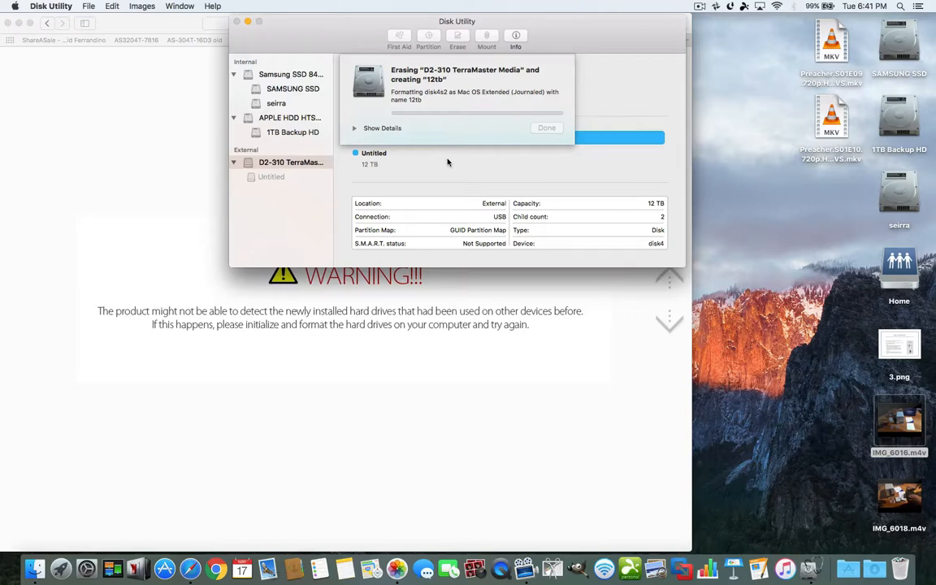
{"action": "mouse_move", "coordinate": [419, 180]}
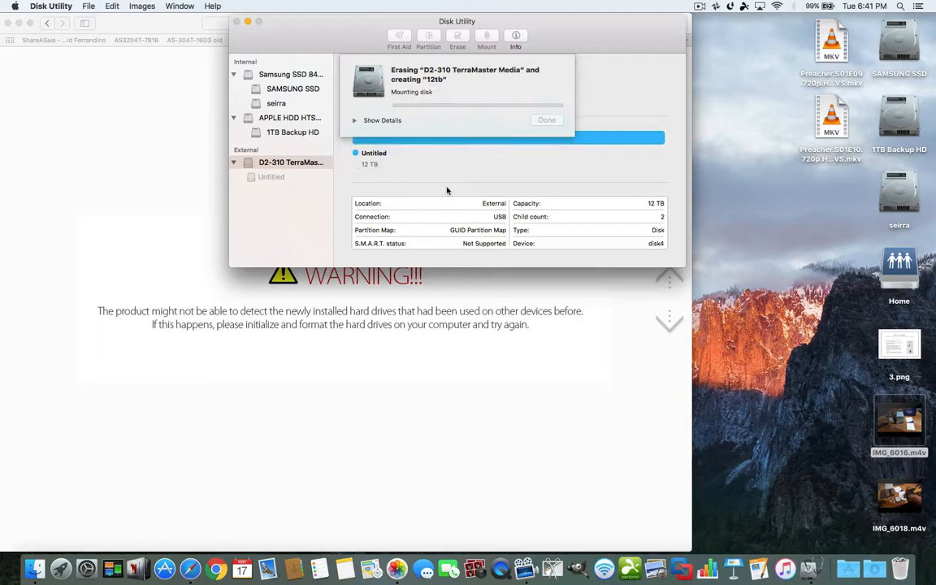
{"action": "mouse_move", "coordinate": [458, 169]}
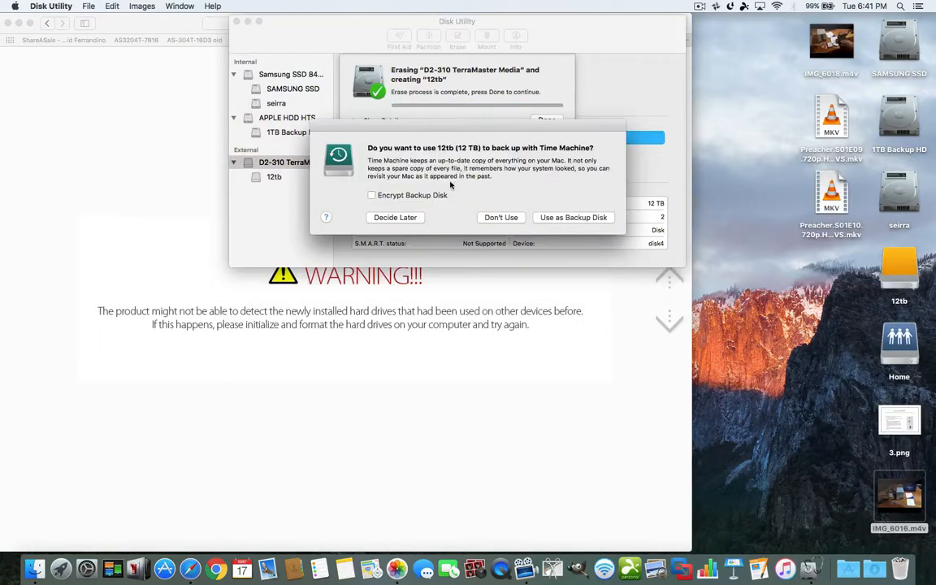
{"action": "mouse_move", "coordinate": [453, 201]}
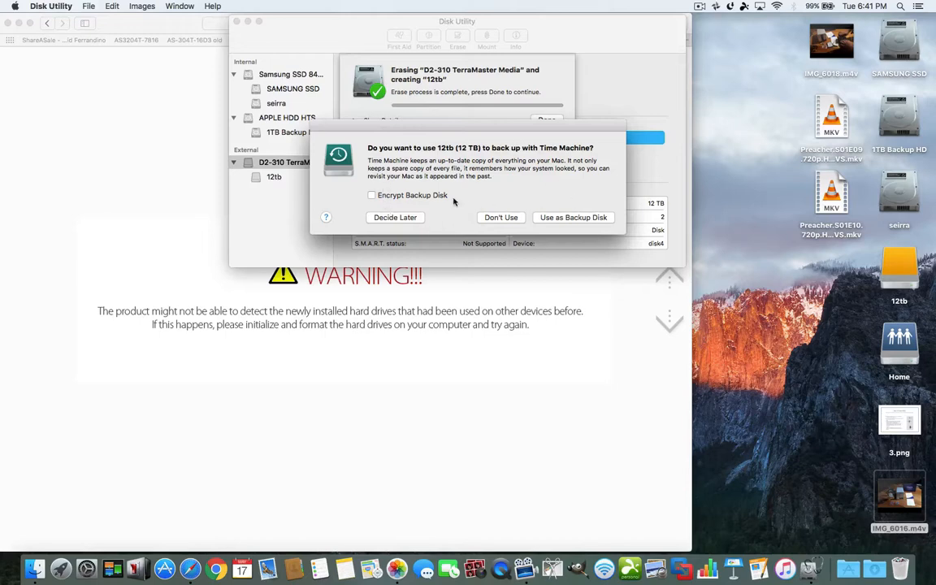
{"action": "mouse_move", "coordinate": [491, 218]}
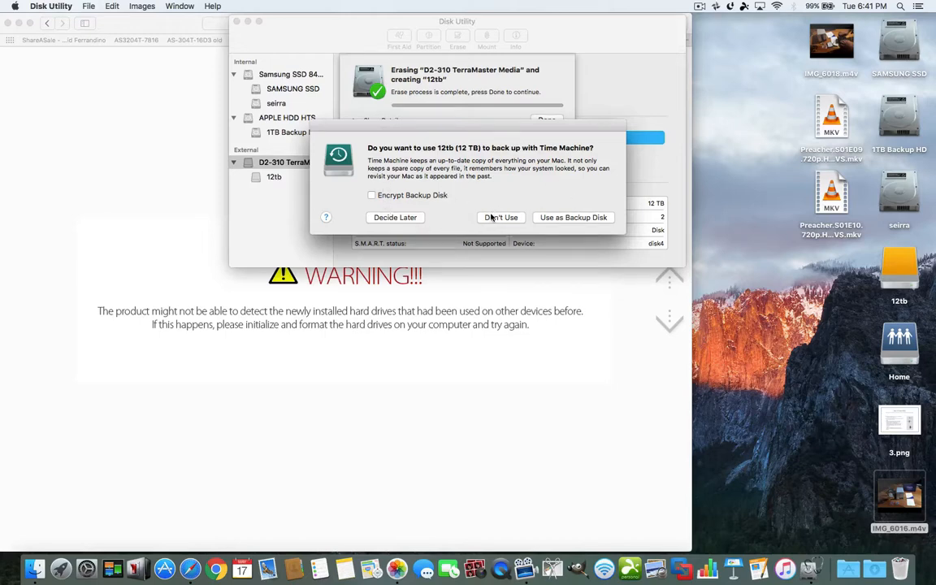
{"action": "left_click", "coordinate": [501, 218]}
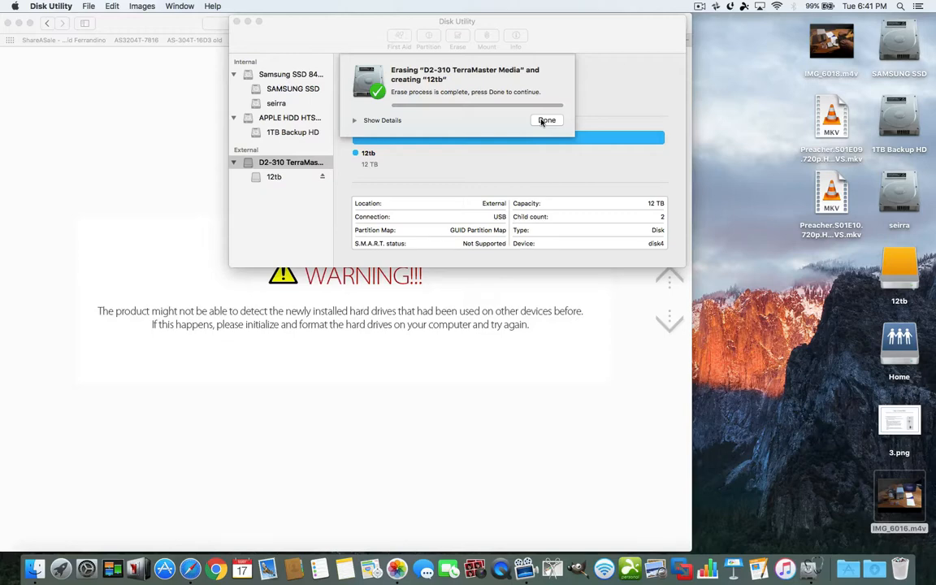
{"action": "left_click", "coordinate": [546, 120]}
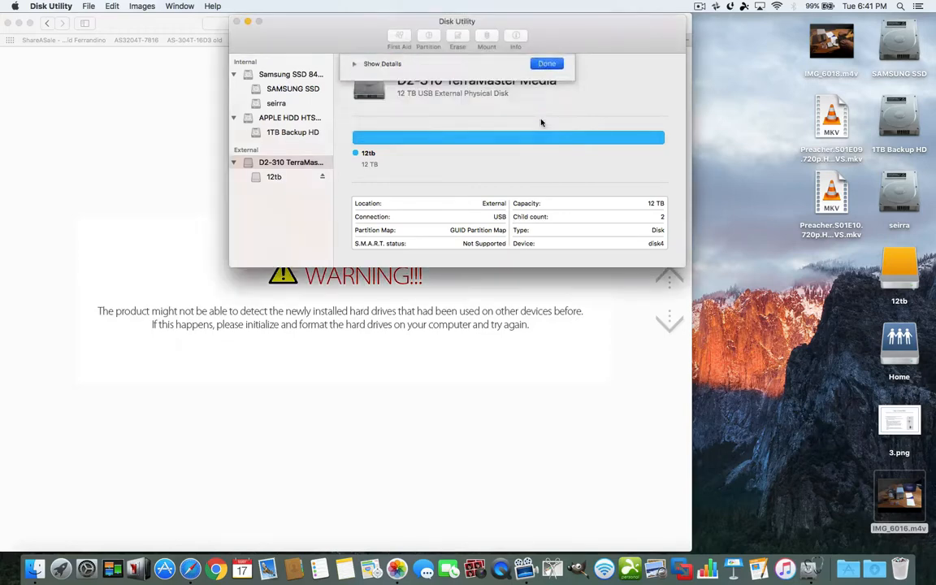
Show the empty 12tb volume in a Finder window beside the desktop movie file
{"action": "left_click", "coordinate": [546, 63]}
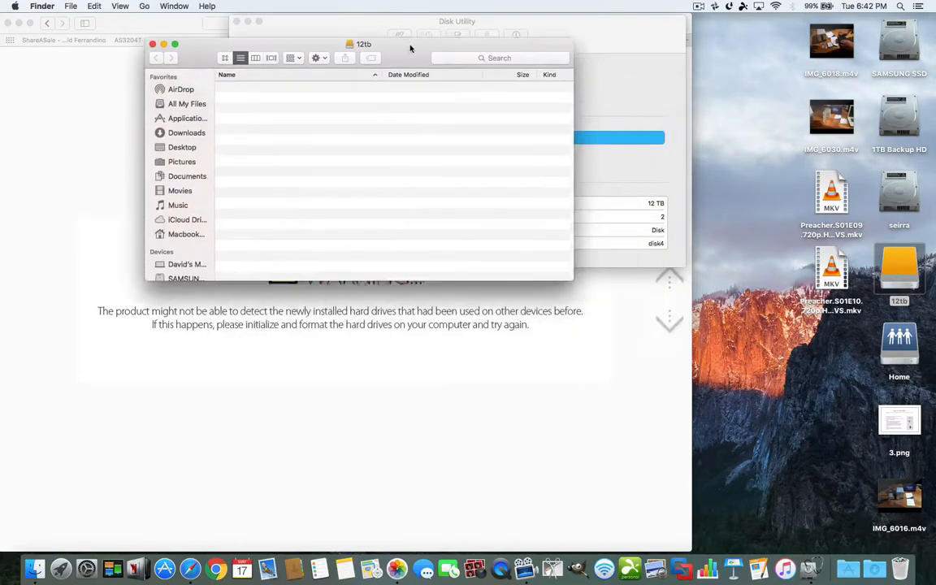
{"action": "left_click_drag", "start_coordinate": [361, 47], "coordinate": [423, 165]}
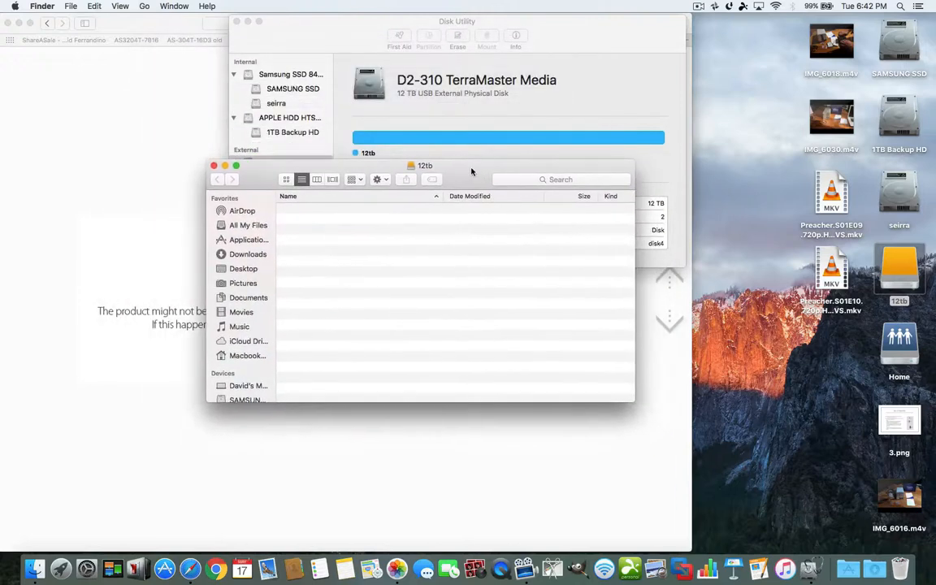
{"action": "mouse_move", "coordinate": [755, 244]}
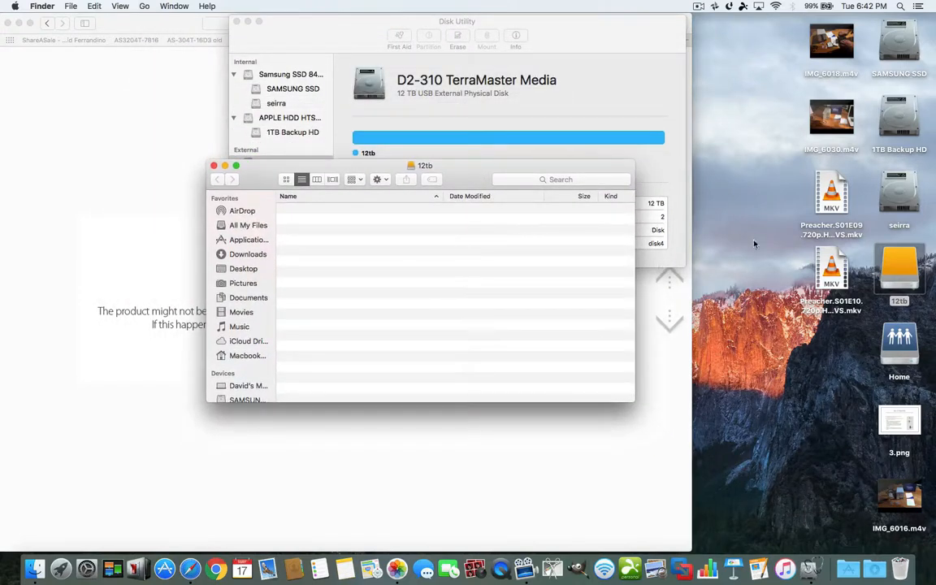
{"action": "right_click", "coordinate": [832, 192]}
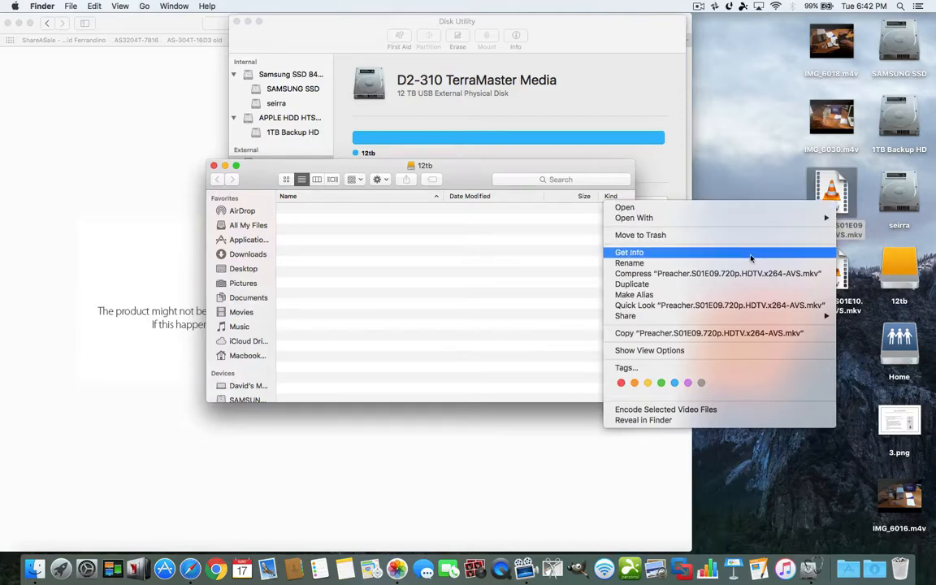
Copy the Preacher episode movie onto the 12tb volume twice as two 1.06 GB files
{"action": "left_click", "coordinate": [629, 252]}
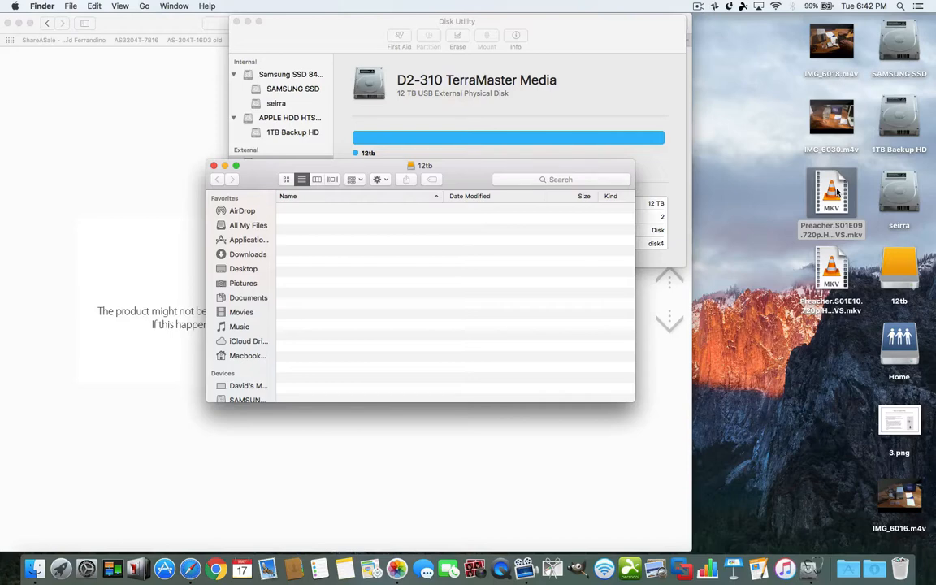
{"action": "mouse_move", "coordinate": [836, 189]}
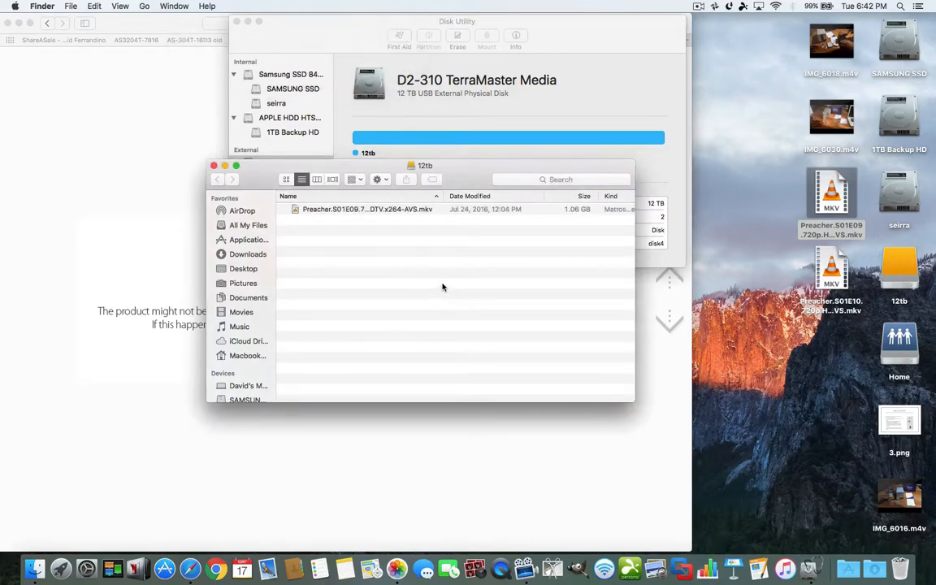
{"action": "mouse_move", "coordinate": [390, 244]}
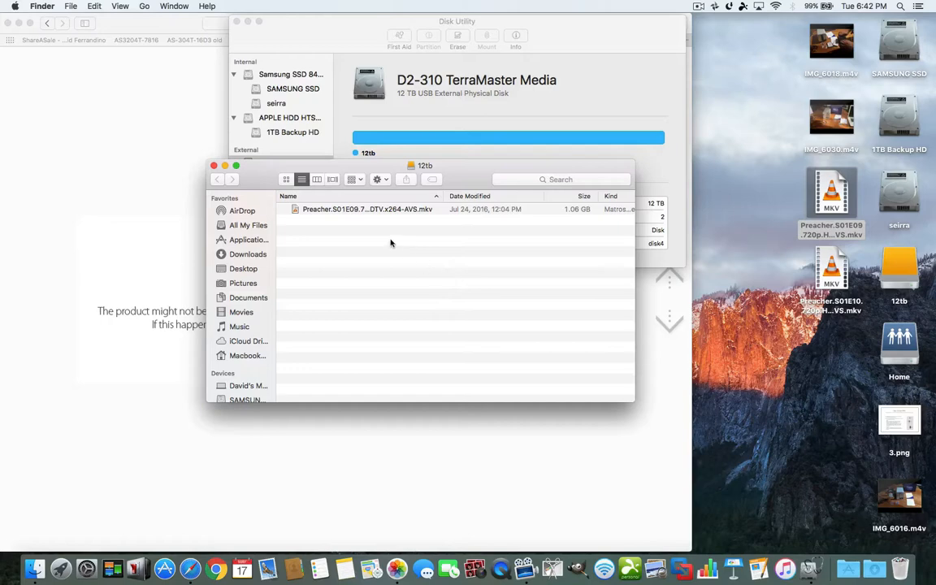
{"action": "mouse_move", "coordinate": [468, 172]}
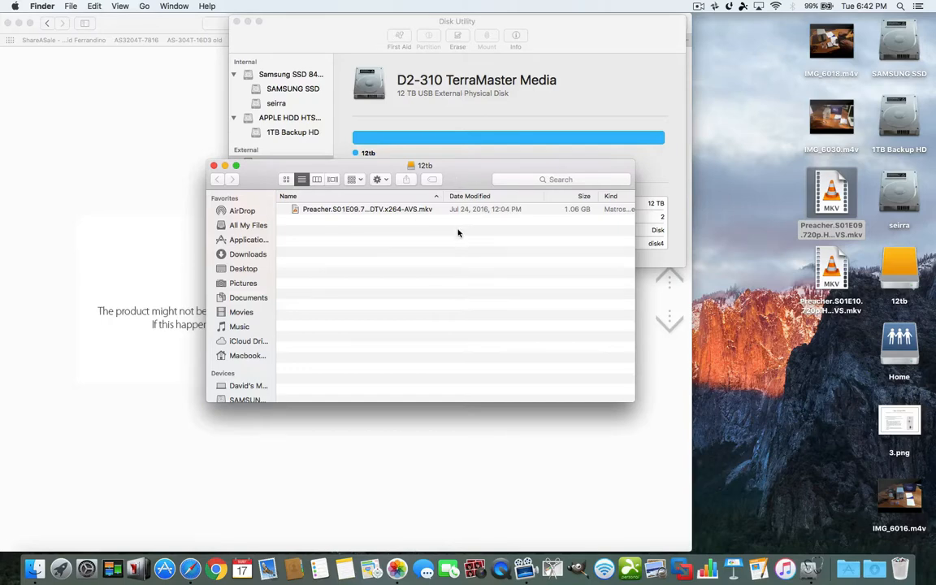
{"action": "mouse_move", "coordinate": [496, 213]}
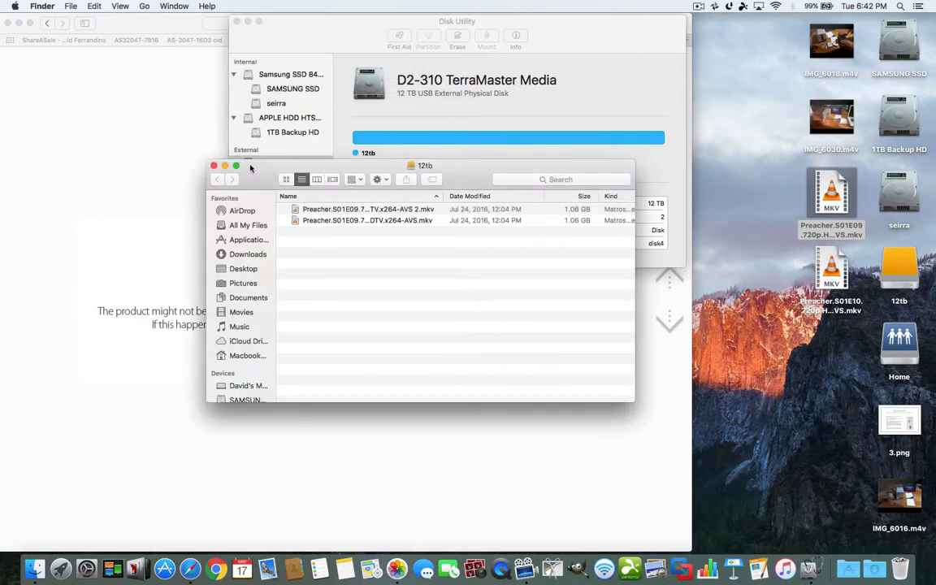
{"action": "left_click_drag", "start_coordinate": [426, 166], "coordinate": [419, 127]}
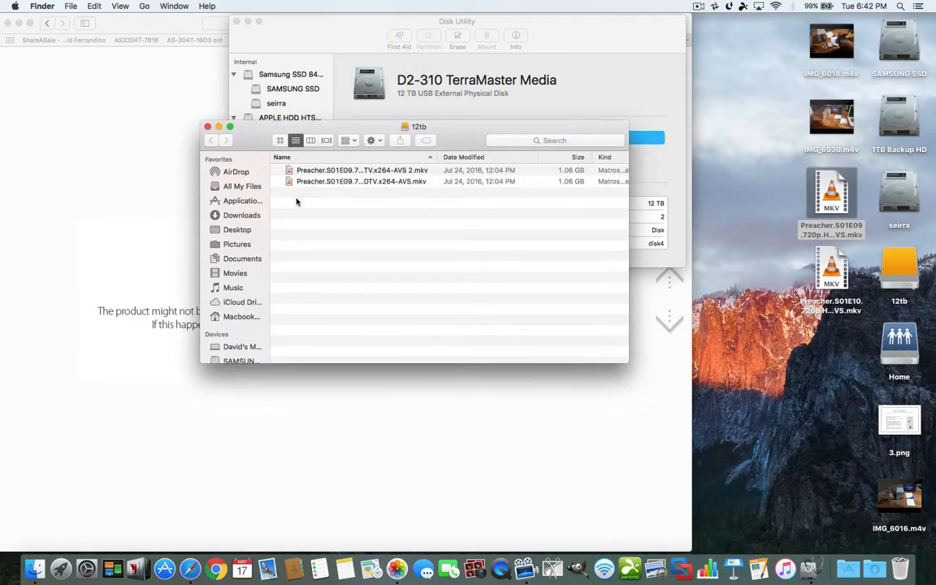
{"action": "mouse_move", "coordinate": [310, 218]}
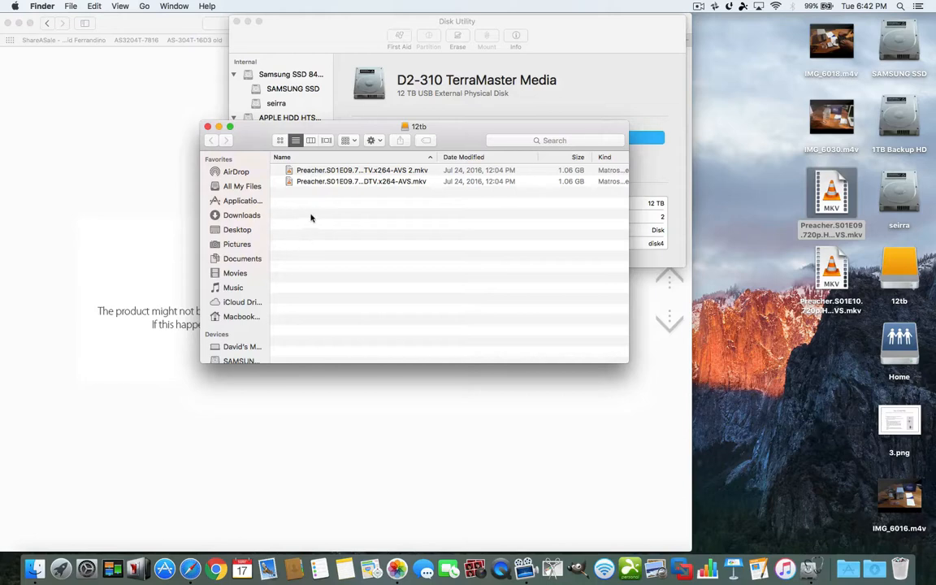
{"action": "mouse_move", "coordinate": [253, 140]}
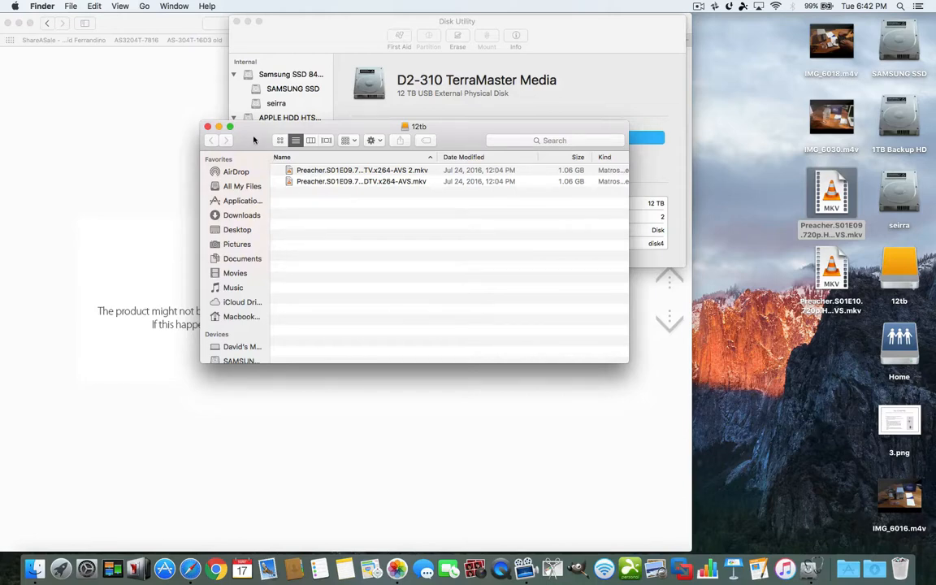
{"action": "mouse_move", "coordinate": [349, 205]}
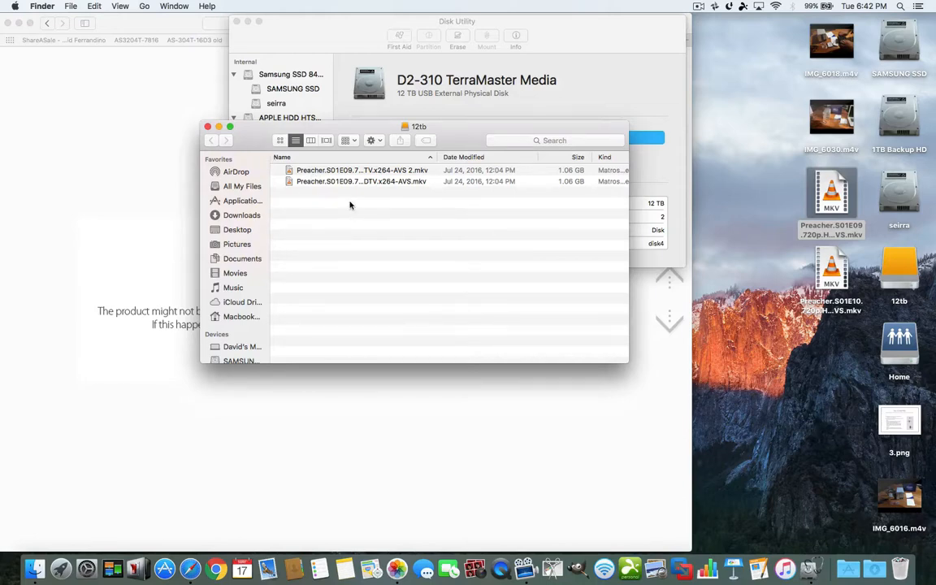
{"action": "mouse_move", "coordinate": [251, 140]}
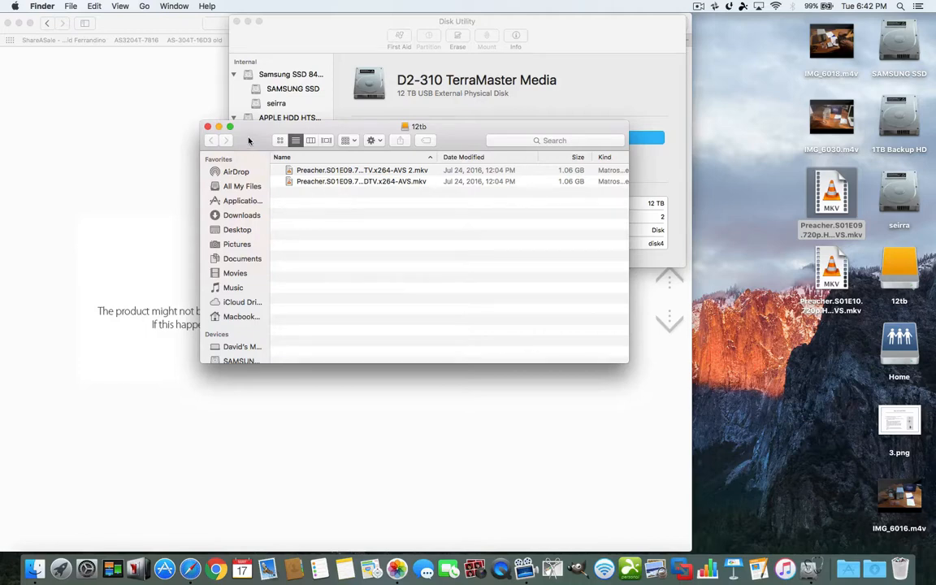
{"action": "left_click_drag", "start_coordinate": [419, 127], "coordinate": [453, 136]}
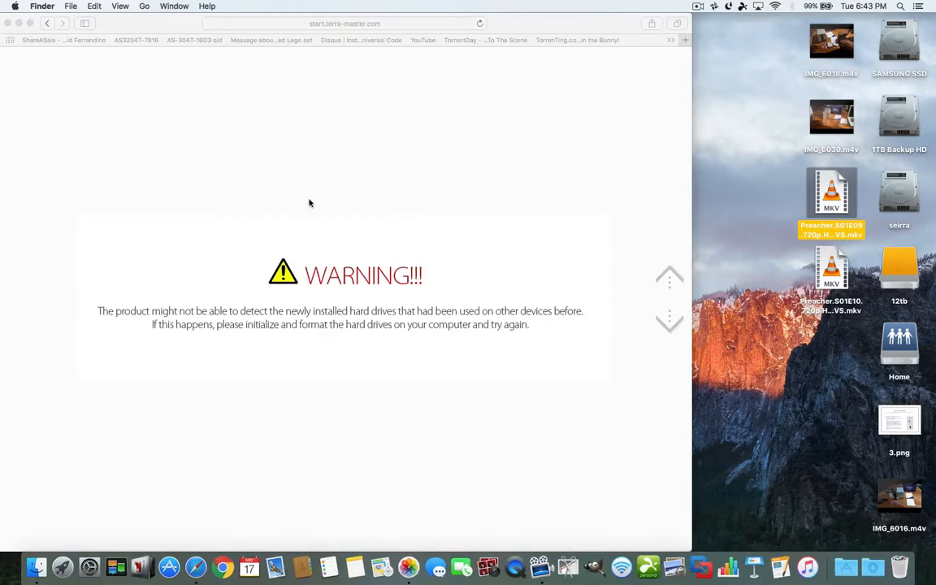
{"action": "mouse_move", "coordinate": [674, 333]}
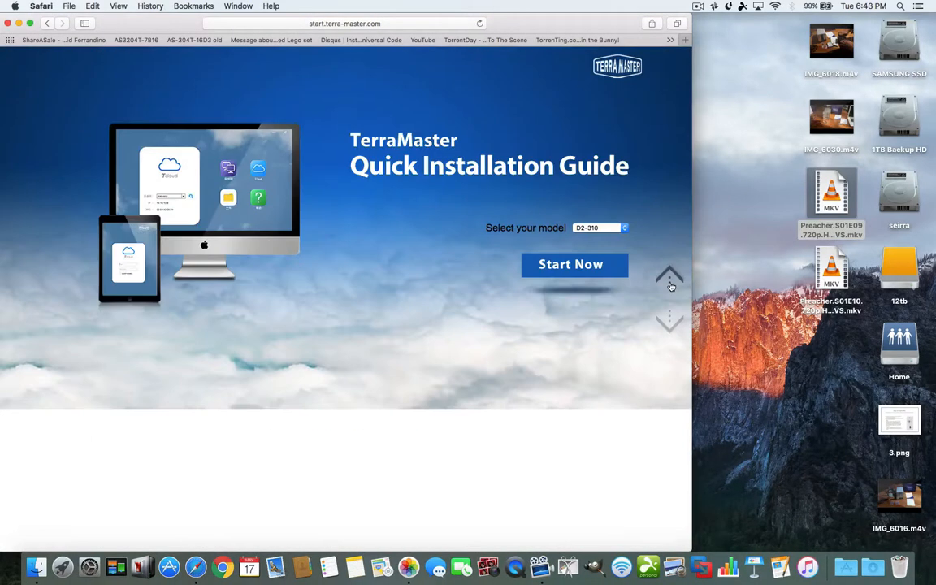
{"action": "mouse_move", "coordinate": [571, 264]}
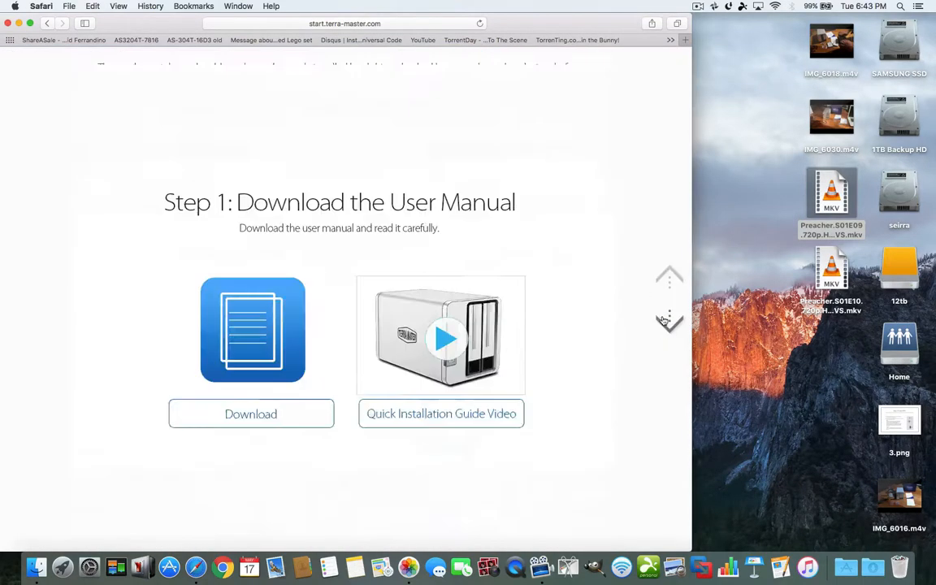
Scroll through the guide's hardware, RAID creation and initialization steps to the end
{"action": "scroll", "scroll_direction": "up", "scroll_amount": 3}
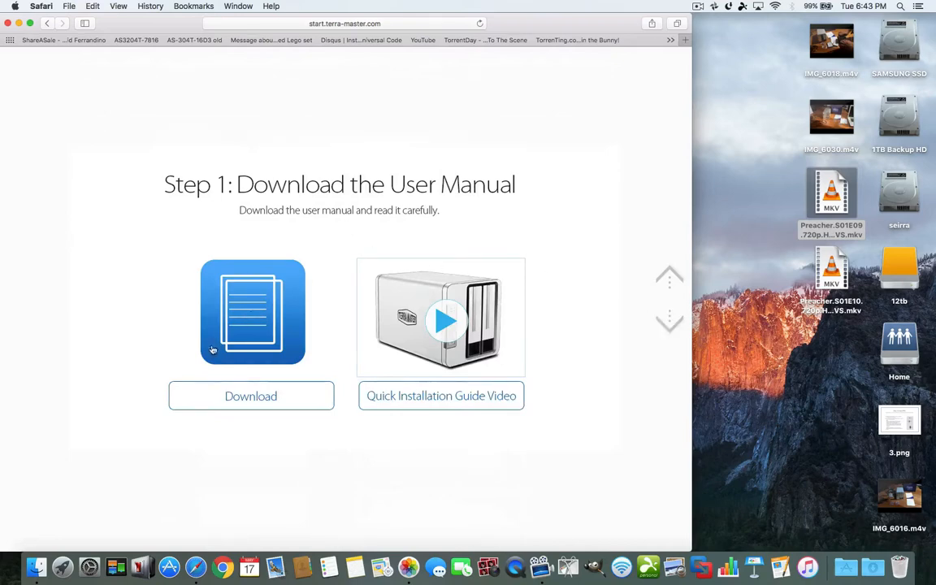
{"action": "mouse_move", "coordinate": [647, 332]}
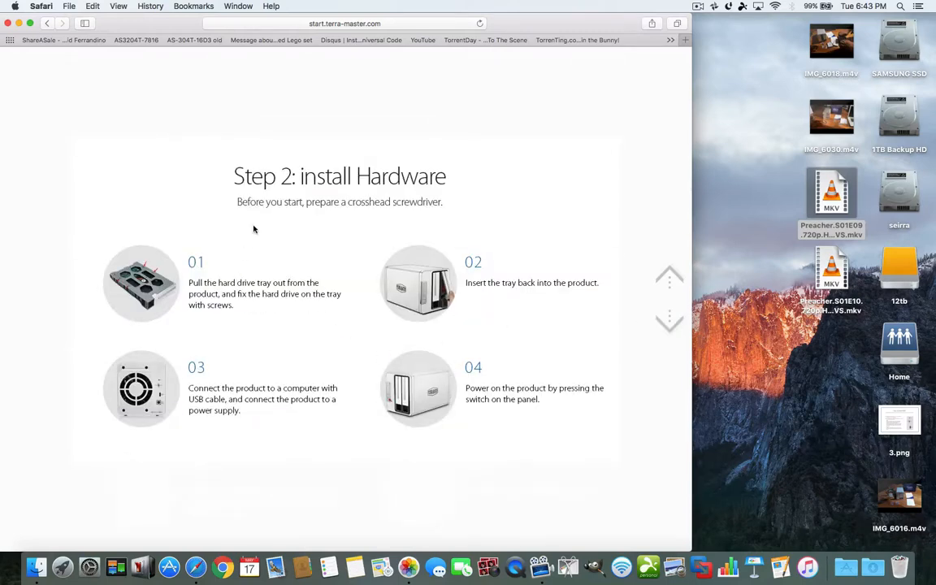
{"action": "mouse_move", "coordinate": [431, 299]}
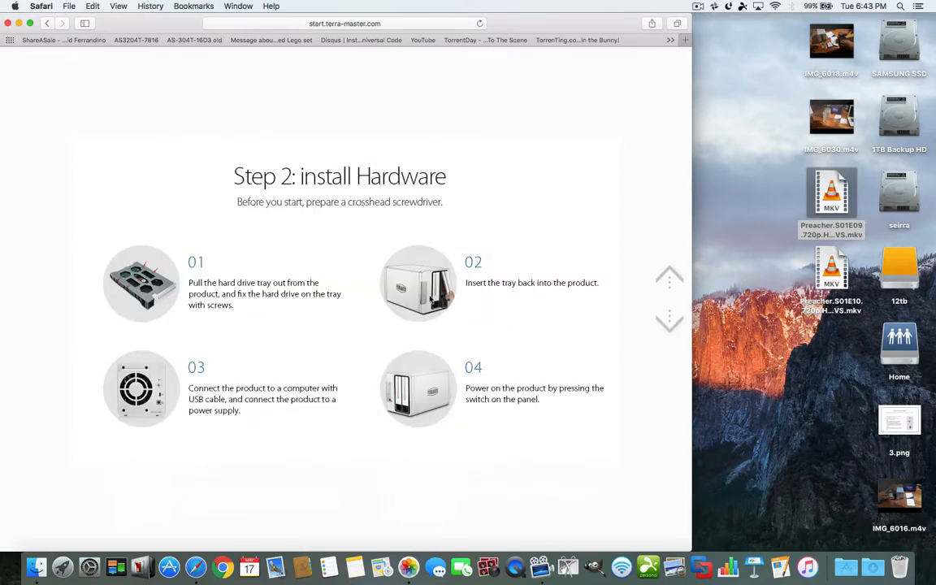
{"action": "mouse_move", "coordinate": [138, 280]}
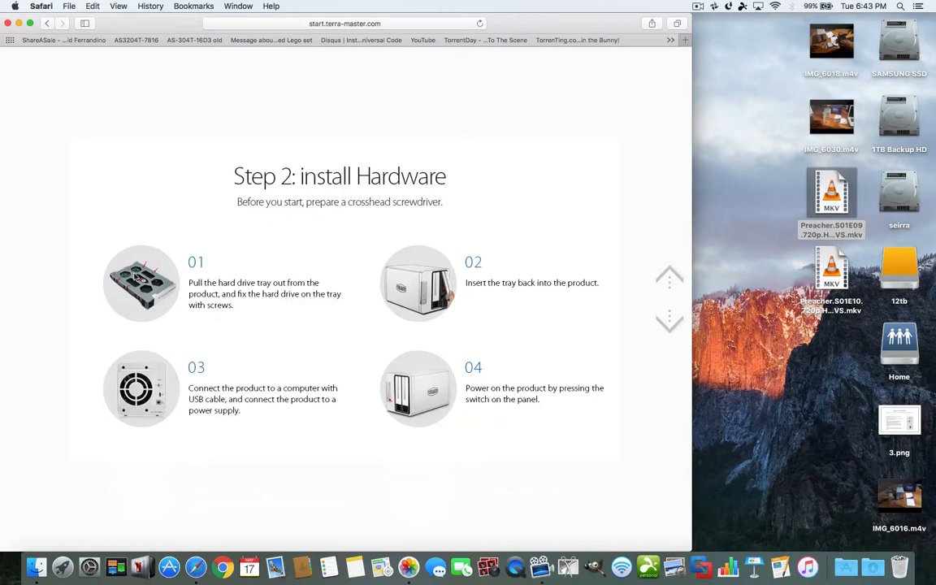
{"action": "mouse_move", "coordinate": [469, 387]}
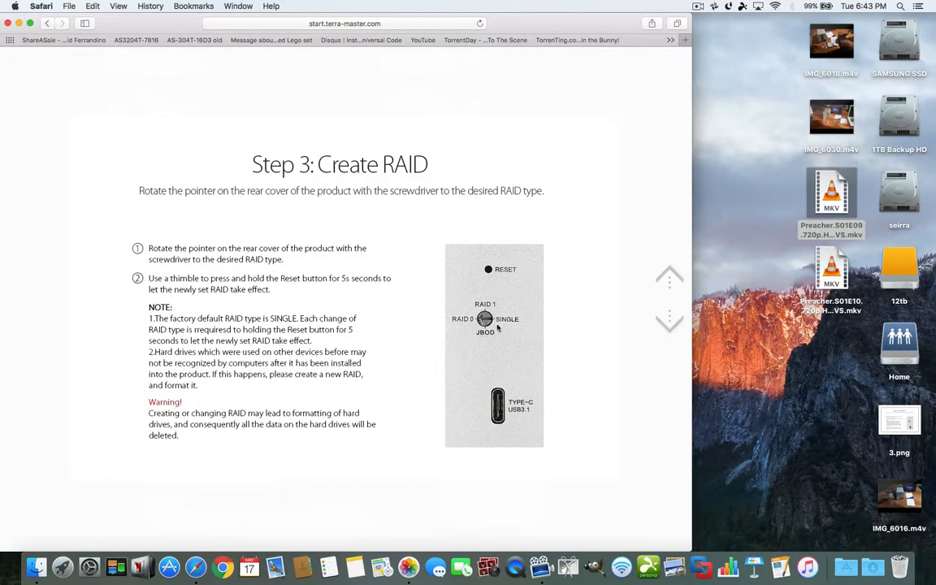
{"action": "mouse_move", "coordinate": [488, 347]}
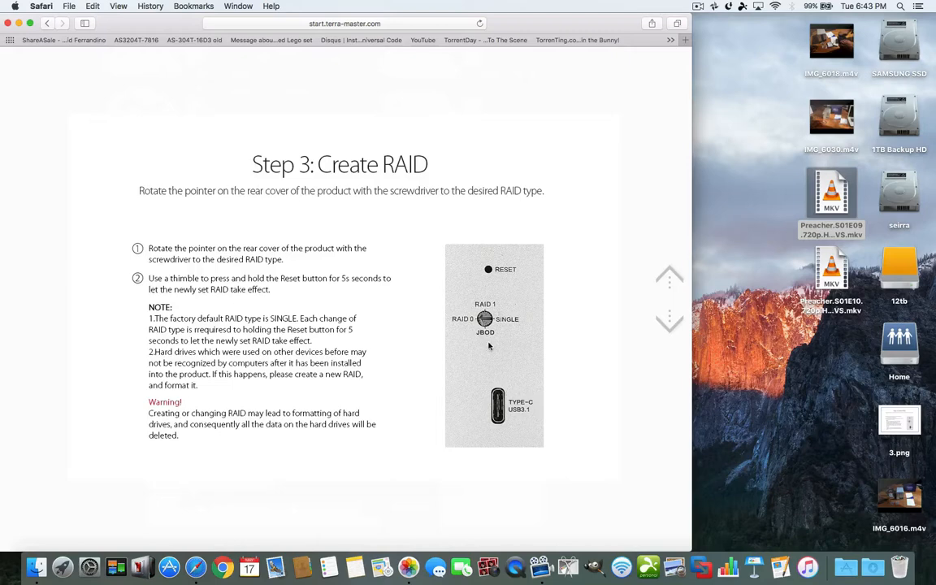
{"action": "mouse_move", "coordinate": [670, 317]}
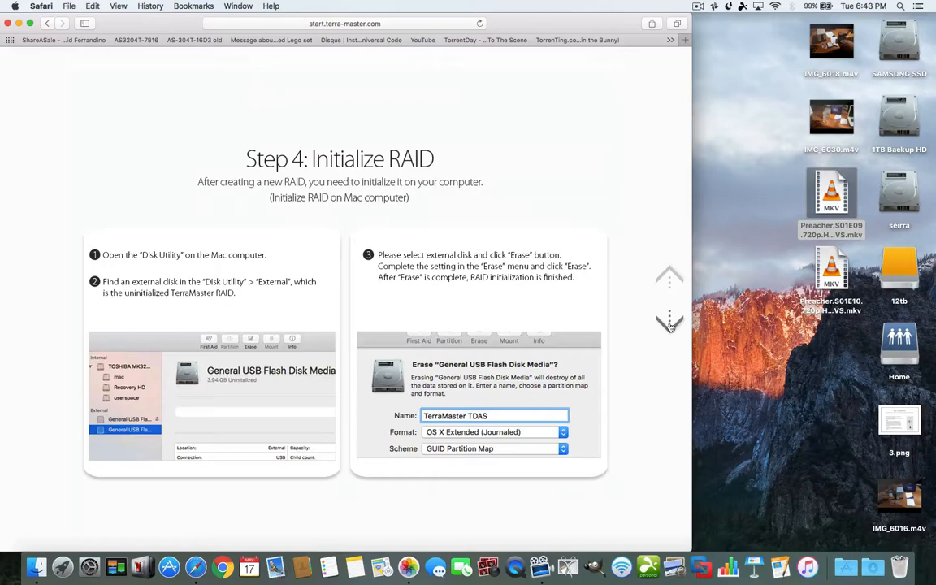
{"action": "scroll", "scroll_direction": "down", "scroll_amount": 3}
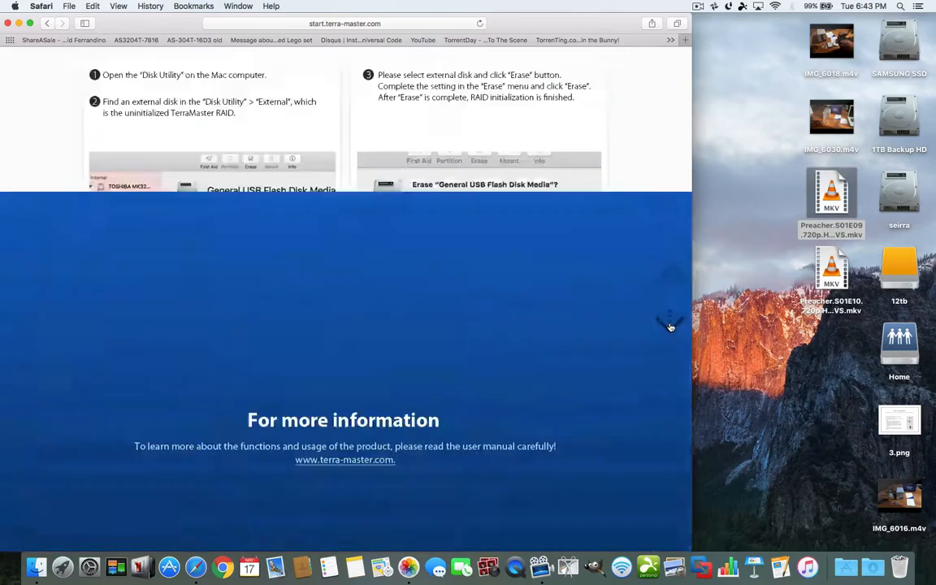
{"action": "scroll", "scroll_direction": "down", "scroll_amount": 3}
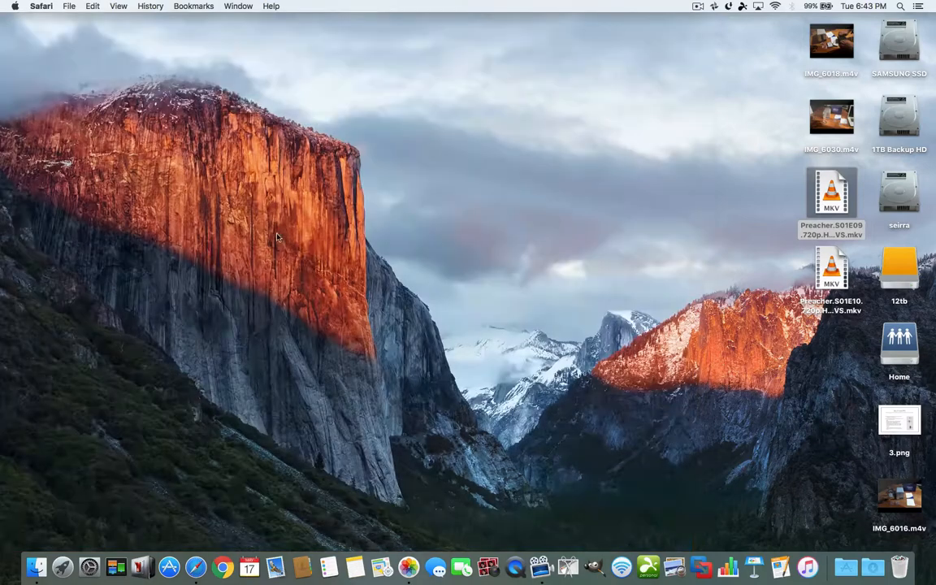
{"action": "mouse_move", "coordinate": [354, 289]}
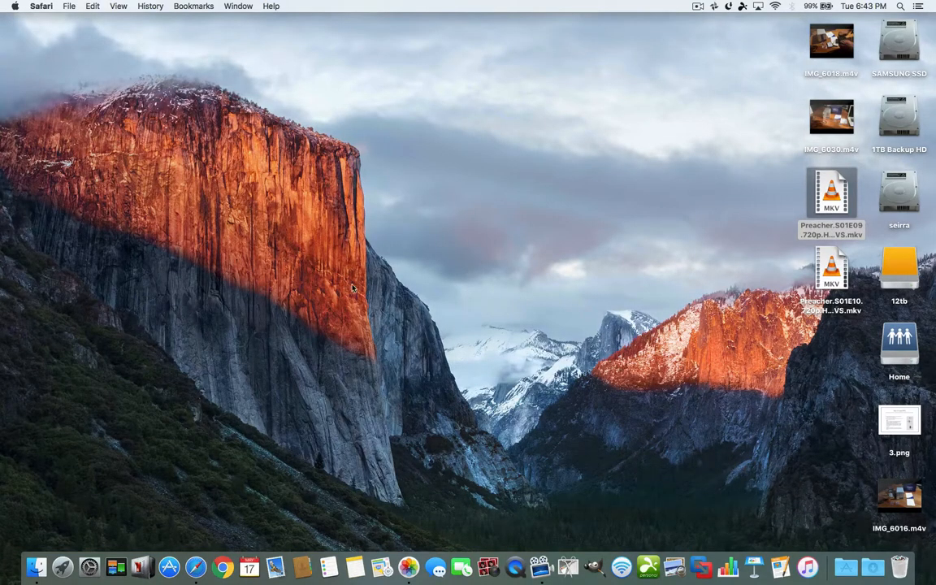
{"action": "mouse_move", "coordinate": [746, 323]}
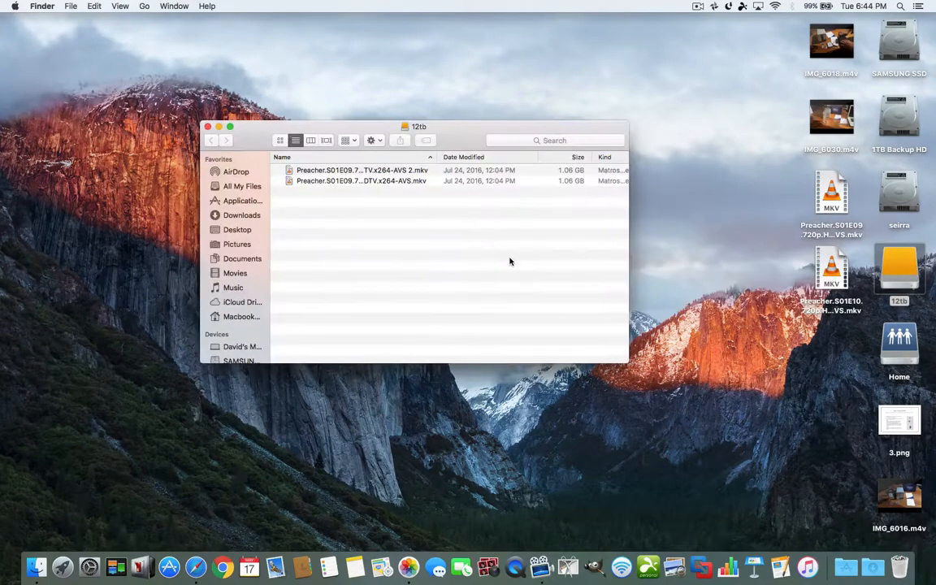
{"action": "mouse_move", "coordinate": [420, 202]}
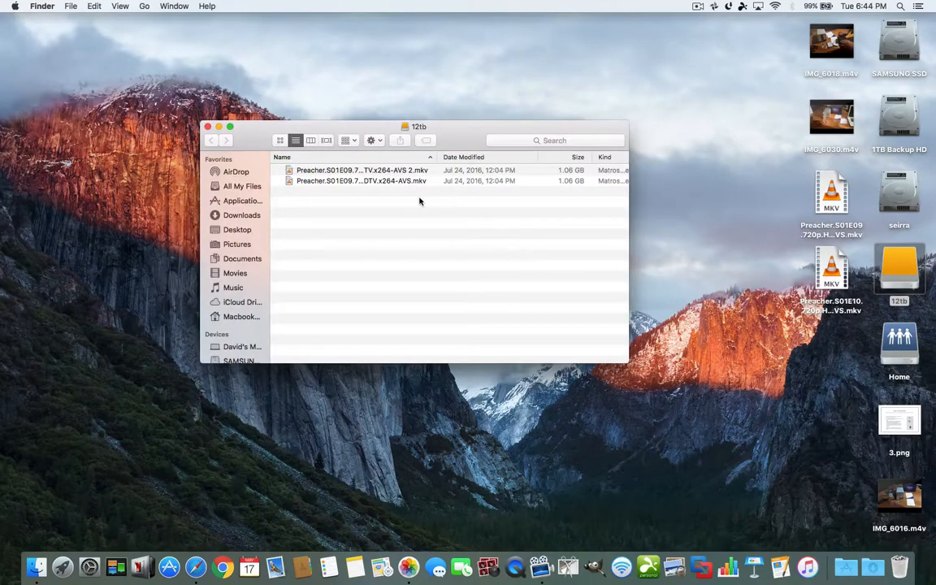
Reopen 12tb to confirm both Preacher copies, then close it to the desktop
{"action": "left_click", "coordinate": [208, 127]}
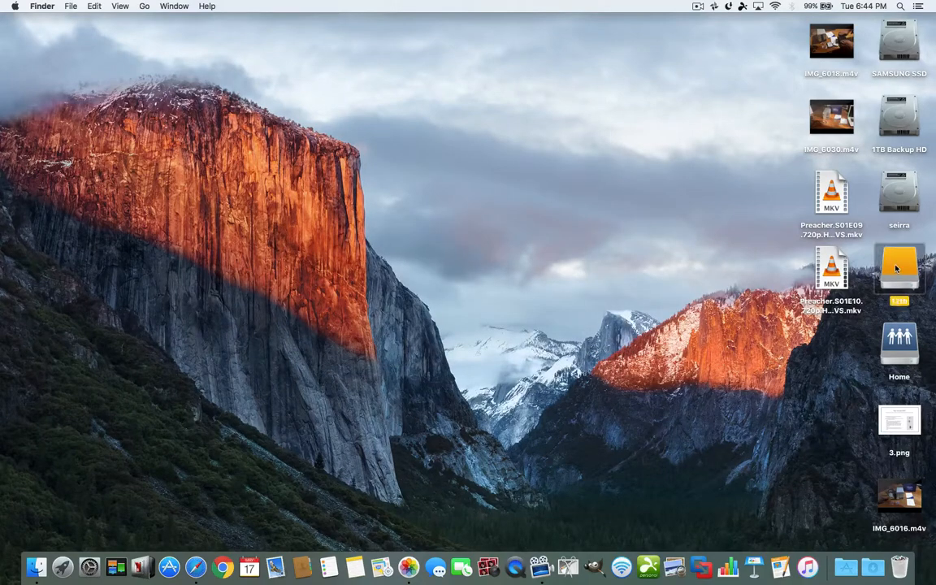
{"action": "double_click", "coordinate": [899, 269]}
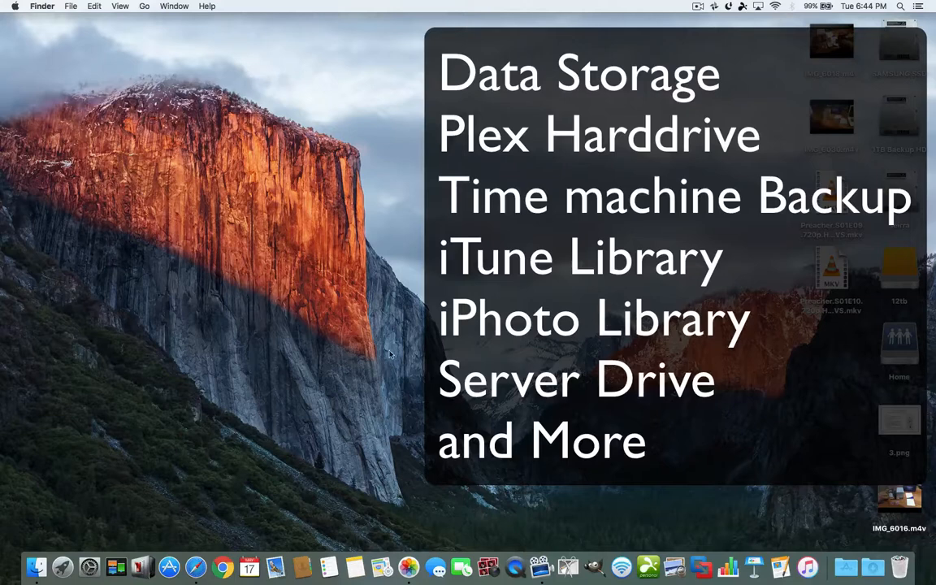
{"action": "mouse_move", "coordinate": [344, 379]}
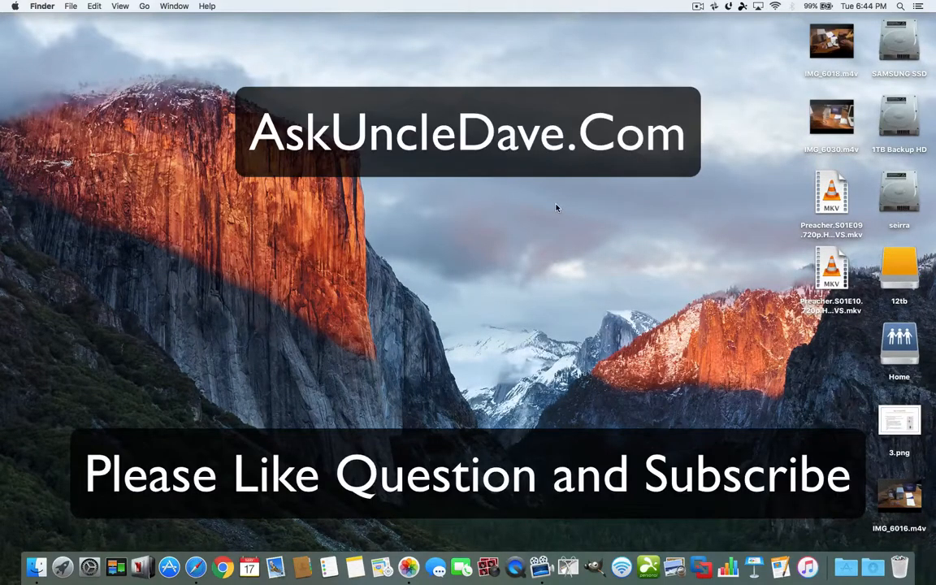
{"action": "mouse_move", "coordinate": [485, 221]}
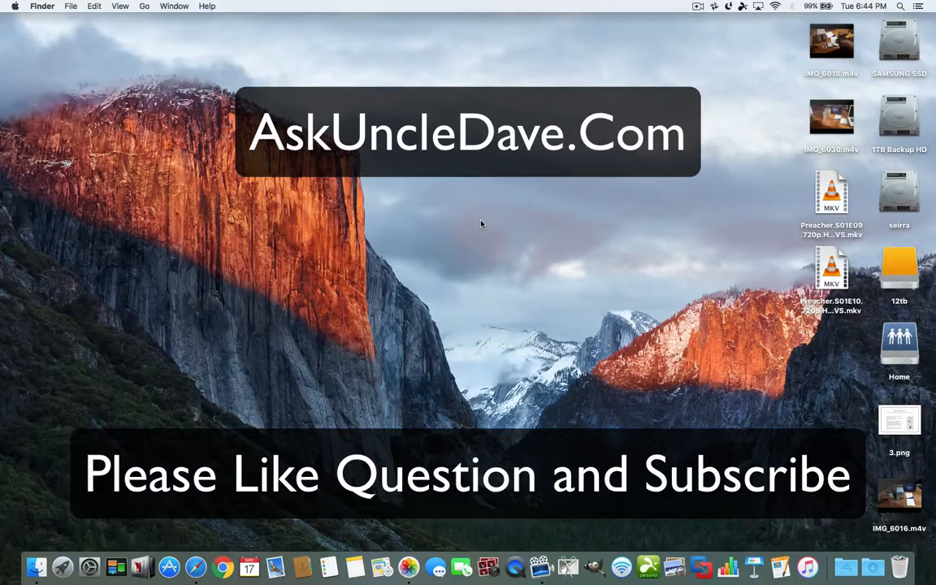
{"action": "mouse_move", "coordinate": [364, 271]}
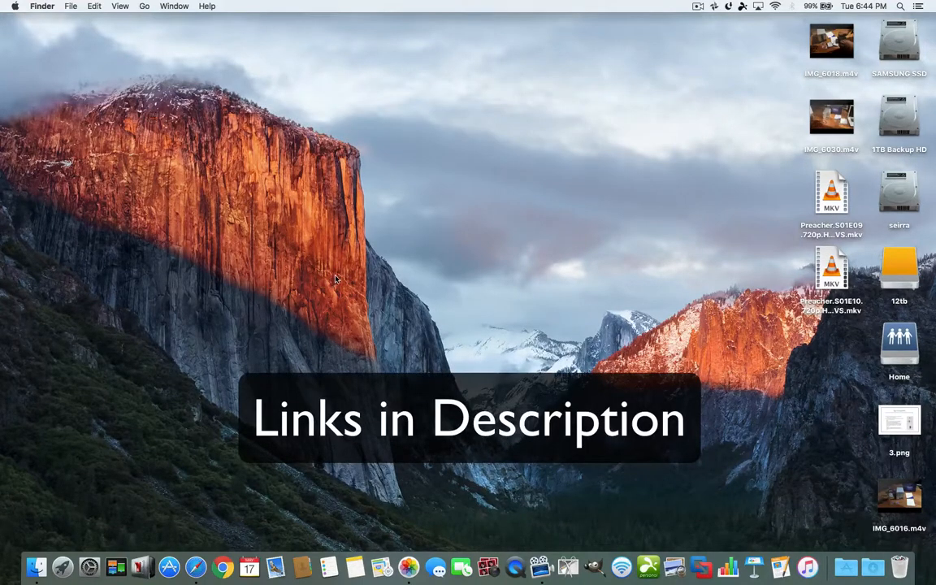
{"action": "mouse_move", "coordinate": [371, 278]}
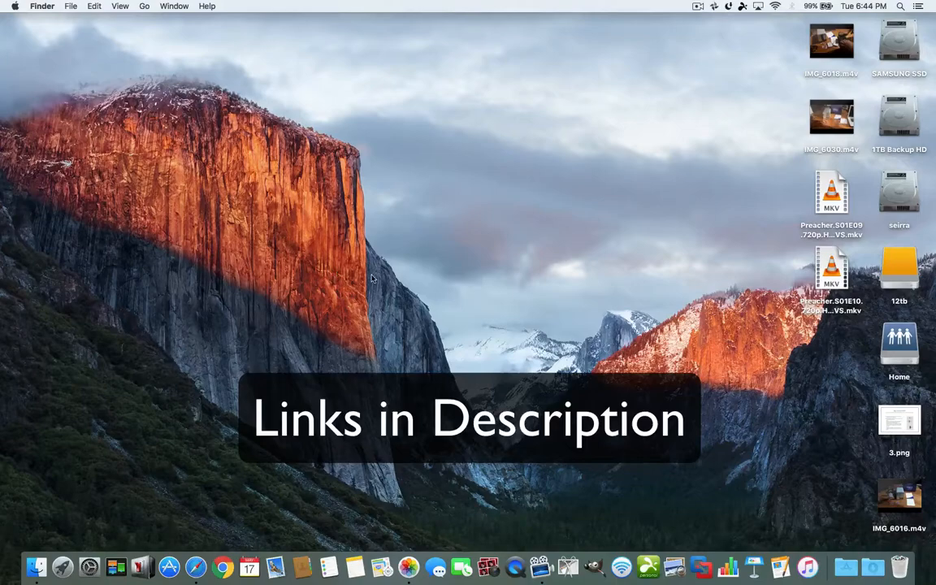